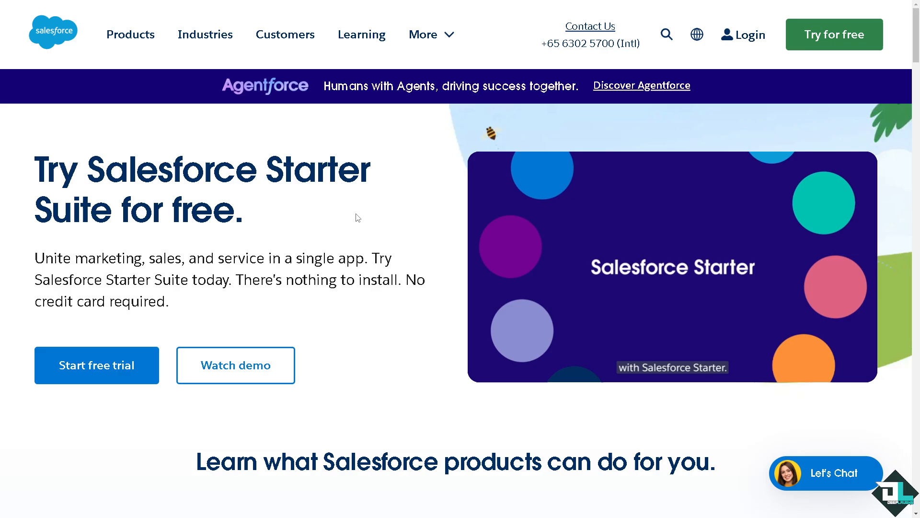
{"action": "mouse_move", "coordinate": [97, 365]}
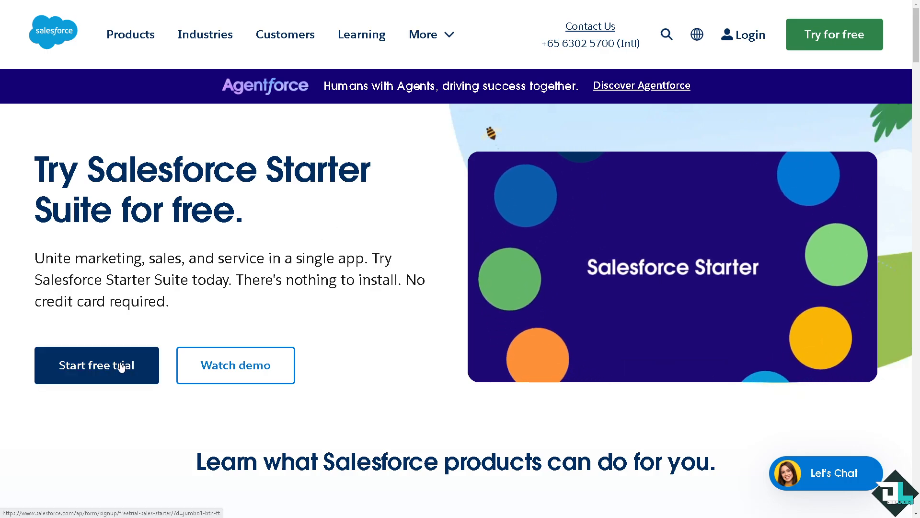
- Start a free Salesforce trial and log in to reach the trial org's Setup Home
{"action": "left_click", "coordinate": [97, 364]}
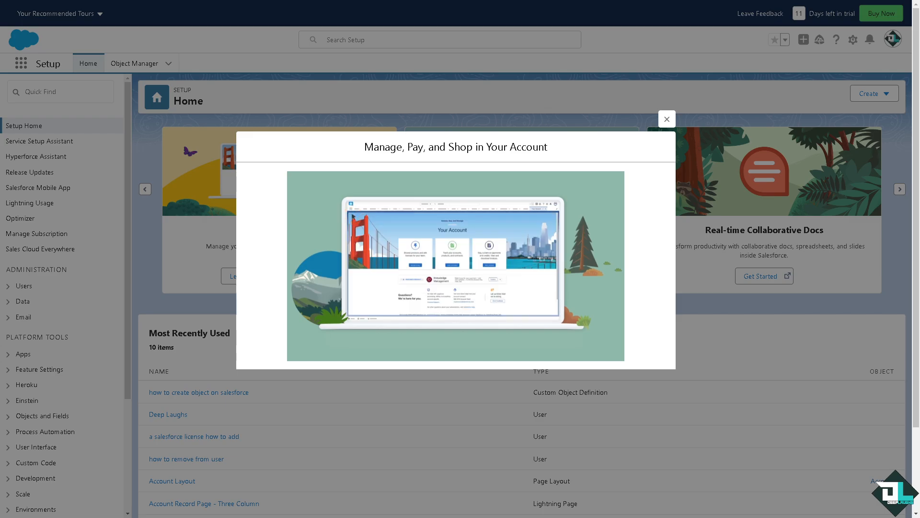
- Dismiss the 'Manage, Pay, and Shop in Your Account' welcome popup
{"action": "left_click", "coordinate": [667, 119]}
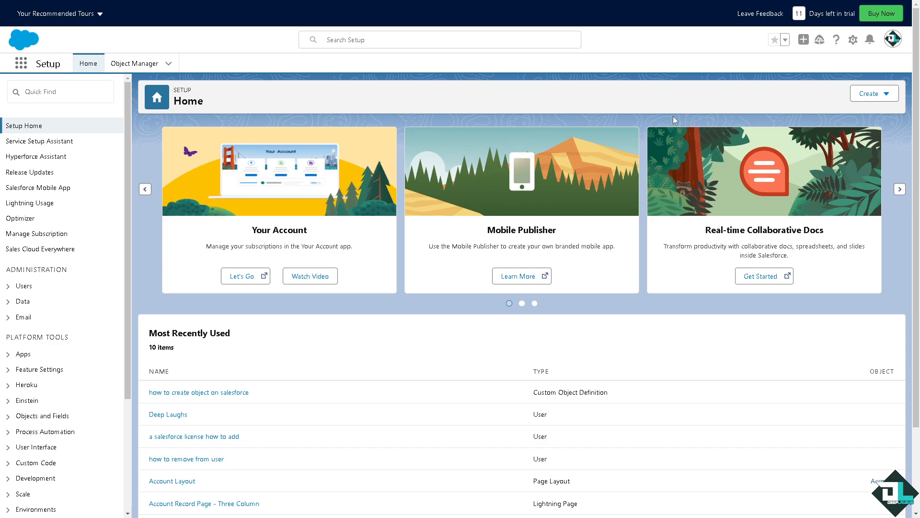
{"action": "mouse_move", "coordinate": [667, 123]}
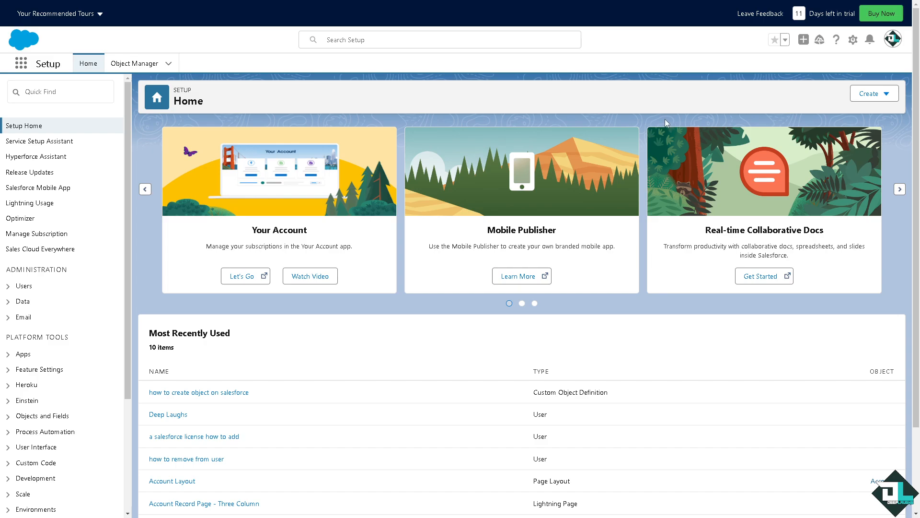
{"action": "mouse_move", "coordinate": [8, 62]}
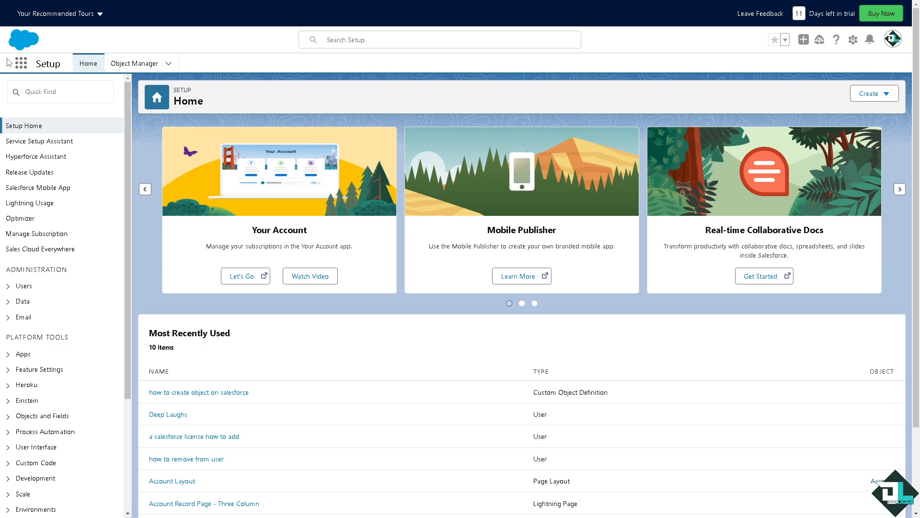
{"action": "mouse_move", "coordinate": [24, 62]}
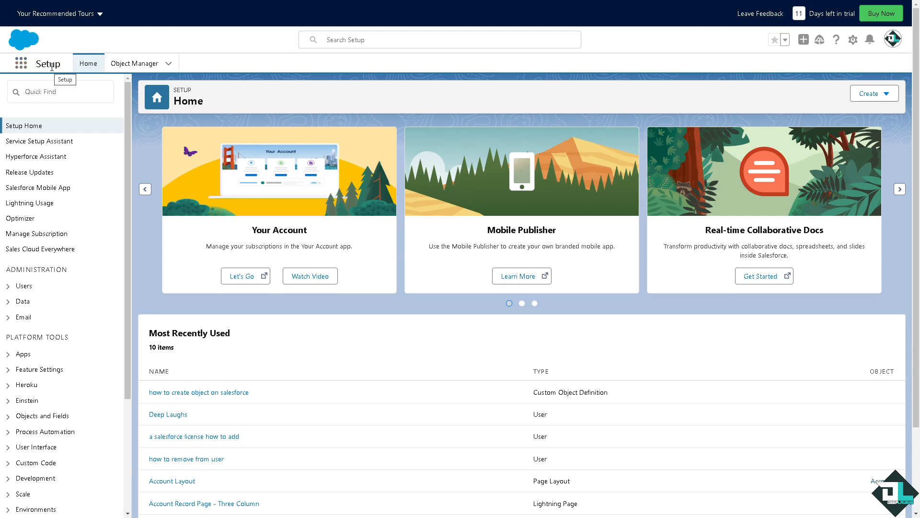
{"action": "mouse_move", "coordinate": [21, 63]}
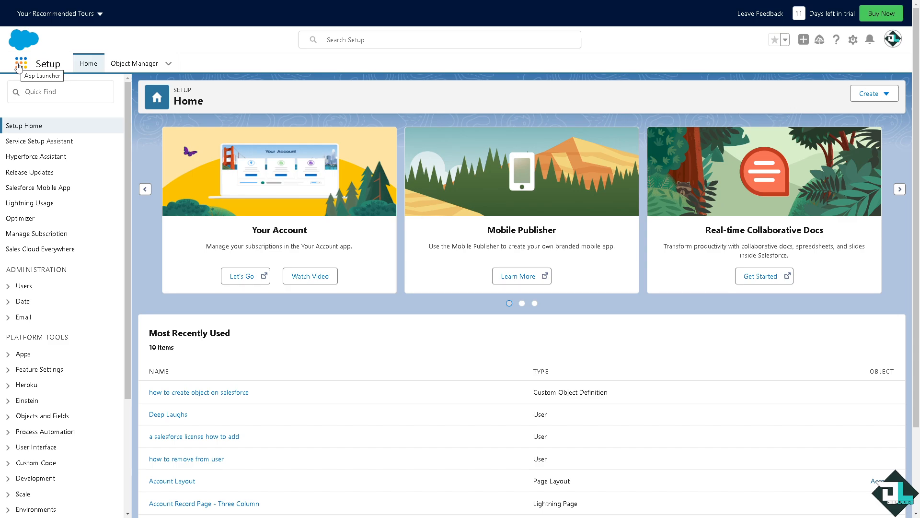
- Search the App Launcher for 'Cha' to find Chatter
{"action": "left_click", "coordinate": [22, 64]}
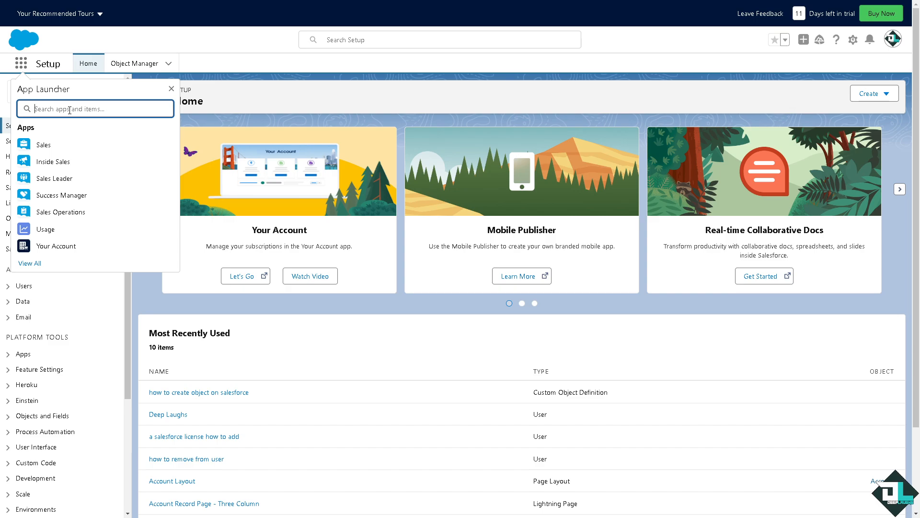
{"action": "type", "text": "Cha"}
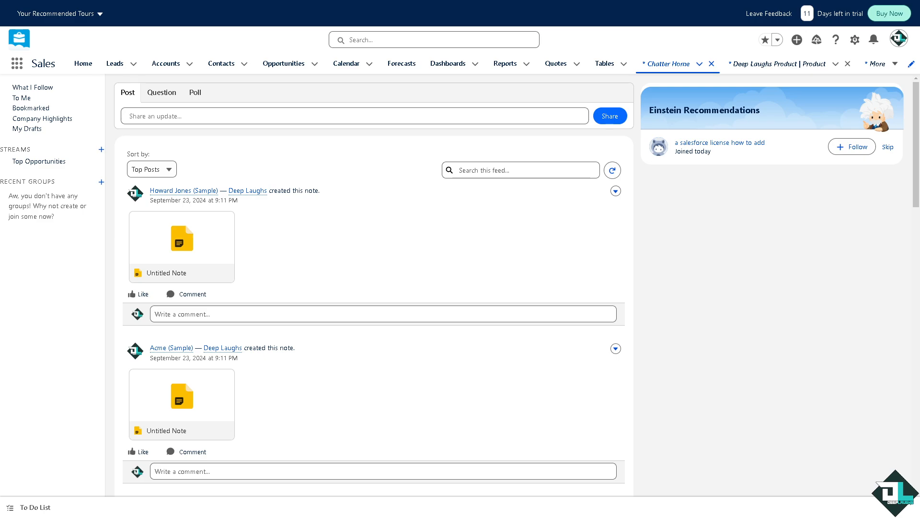
{"action": "mouse_move", "coordinate": [177, 105]}
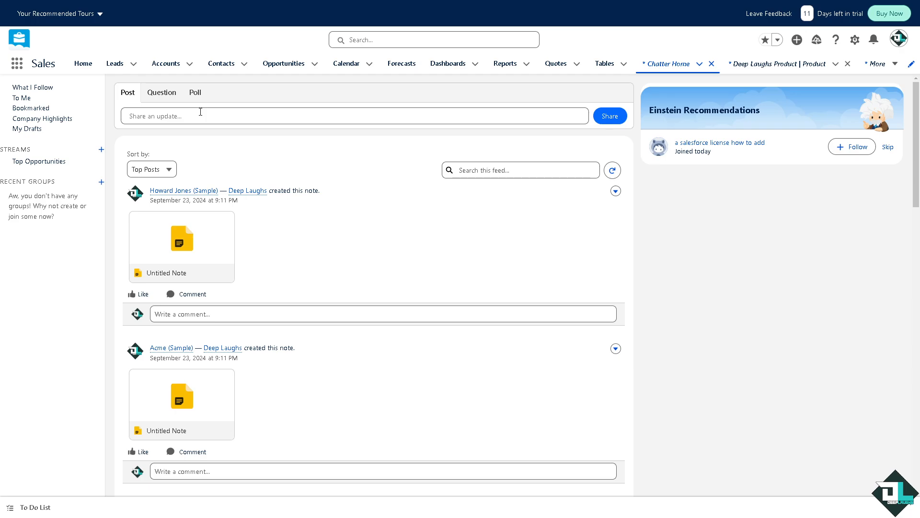
- Draft the post 'how to use chatter on salesforce' in bold and underline, with the image picker open
{"action": "left_click", "coordinate": [354, 116]}
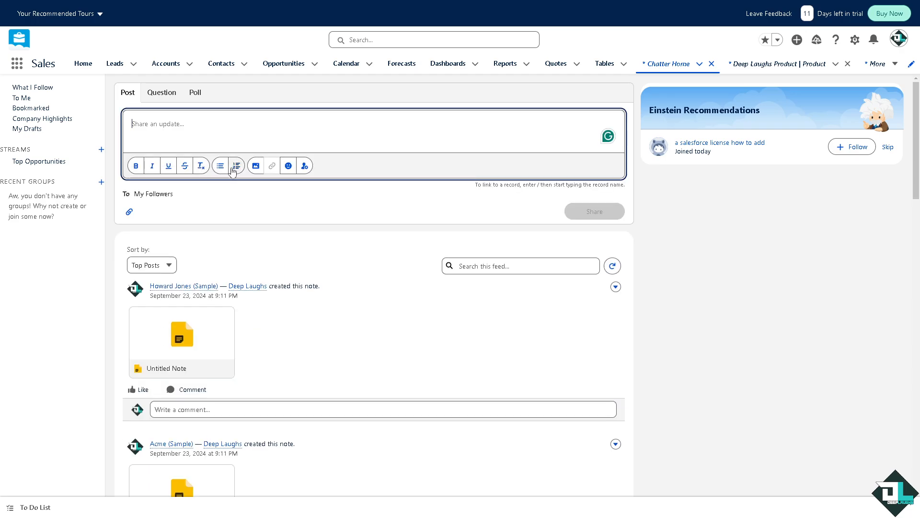
{"action": "type", "text": "how to use chatter on salesforce"}
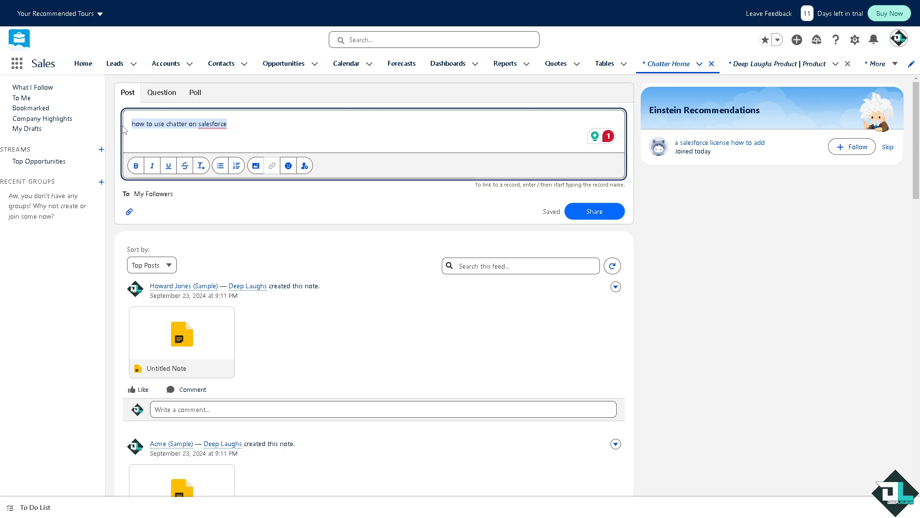
{"action": "left_click", "coordinate": [135, 166]}
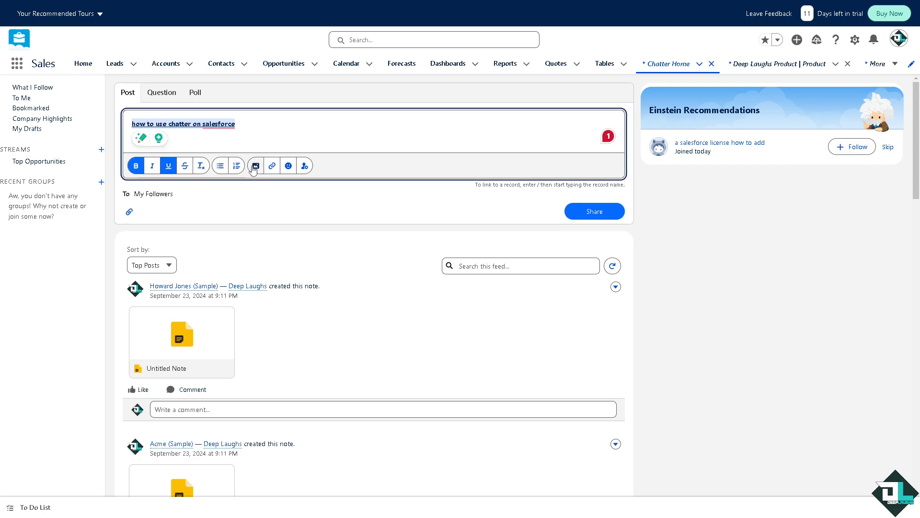
{"action": "mouse_move", "coordinate": [288, 166]}
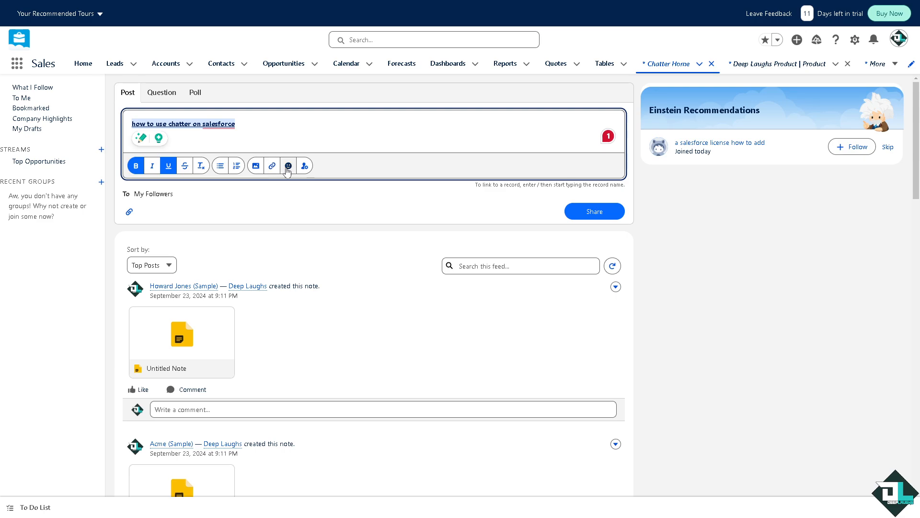
{"action": "mouse_move", "coordinate": [290, 173]}
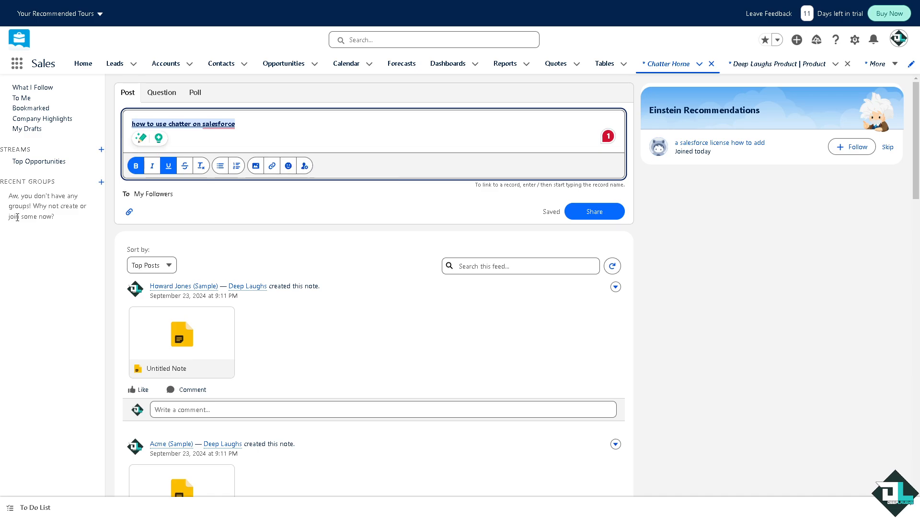
{"action": "left_click", "coordinate": [255, 165]}
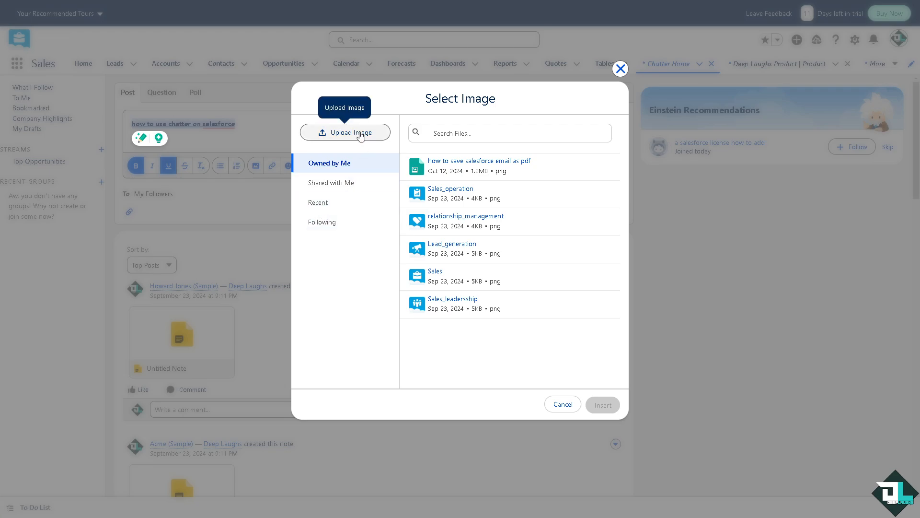
- Upload the How to Use Chatter image into the post draft
{"action": "left_click", "coordinate": [346, 133]}
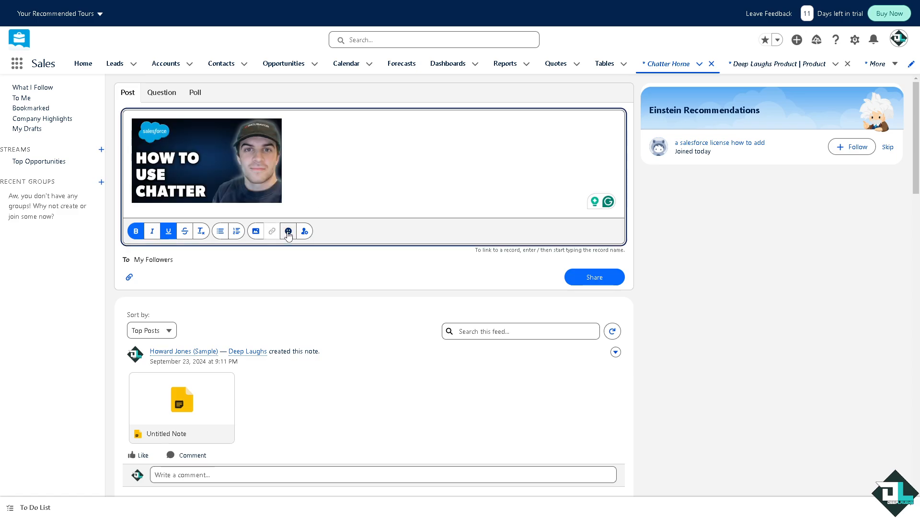
{"action": "left_click", "coordinate": [288, 231]}
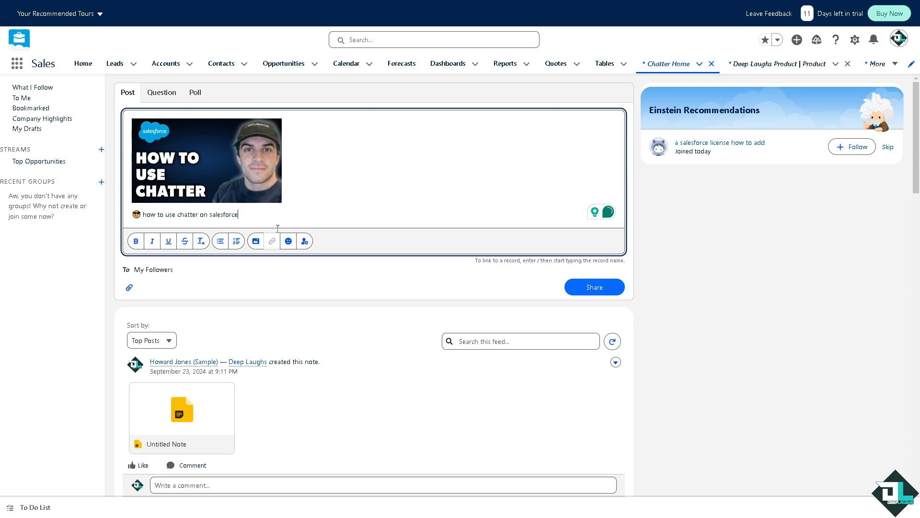
{"action": "type", "text": "@"}
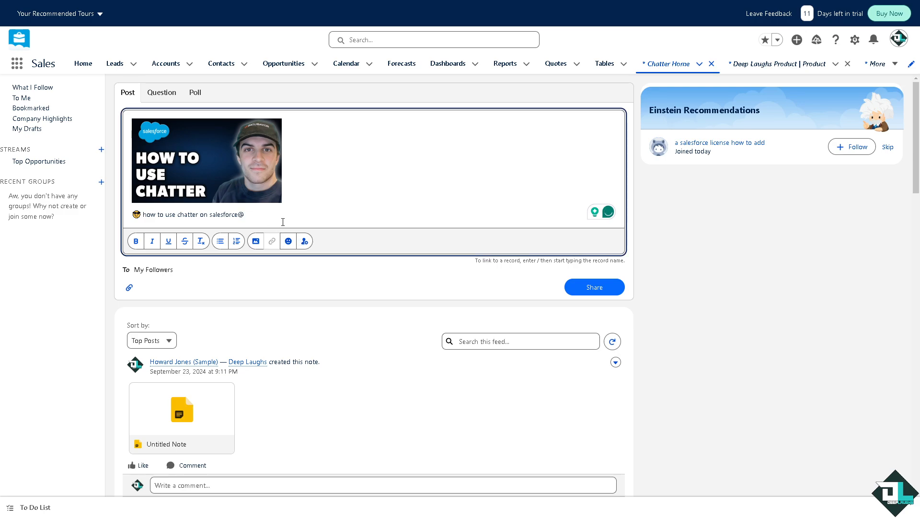
{"action": "type", "text": "dee"}
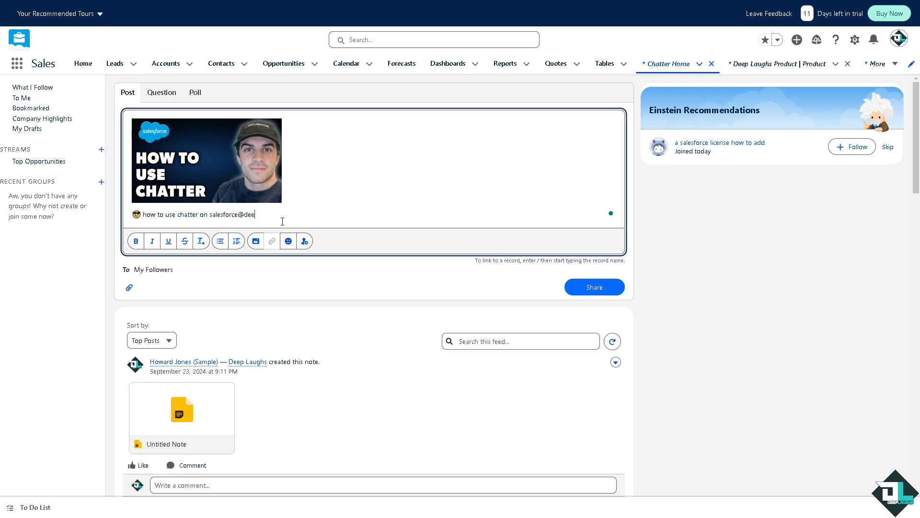
{"action": "type", "text": "plaughs"}
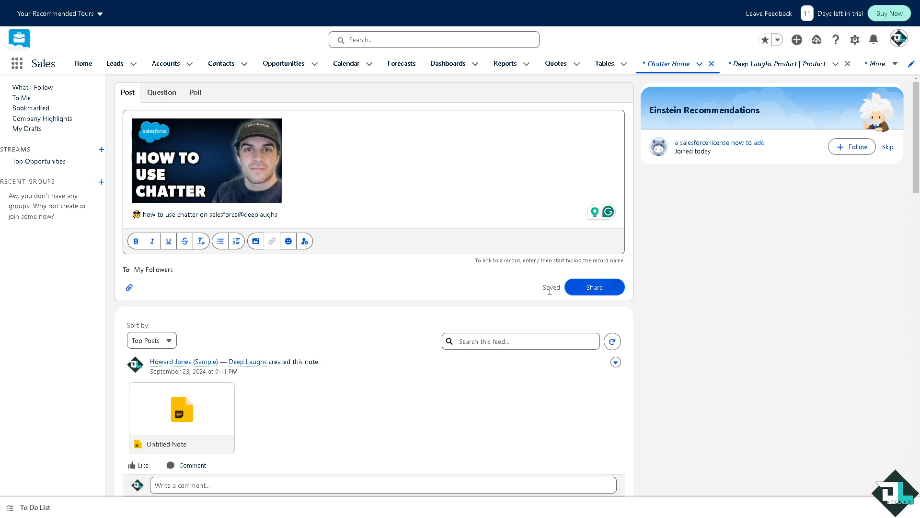
{"action": "mouse_move", "coordinate": [202, 310]}
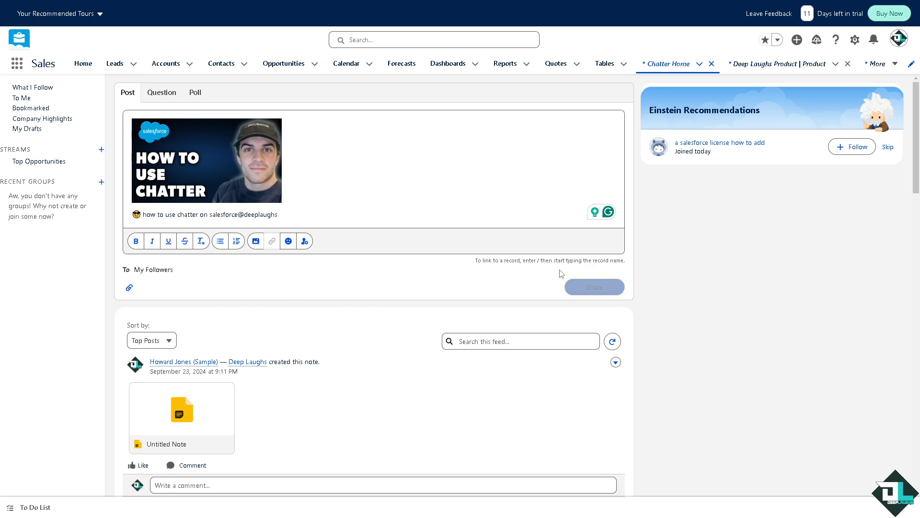
- Scroll the feed to the shared How to Use Chatter post and like it
{"action": "scroll", "scroll_direction": "down", "scroll_amount": 3}
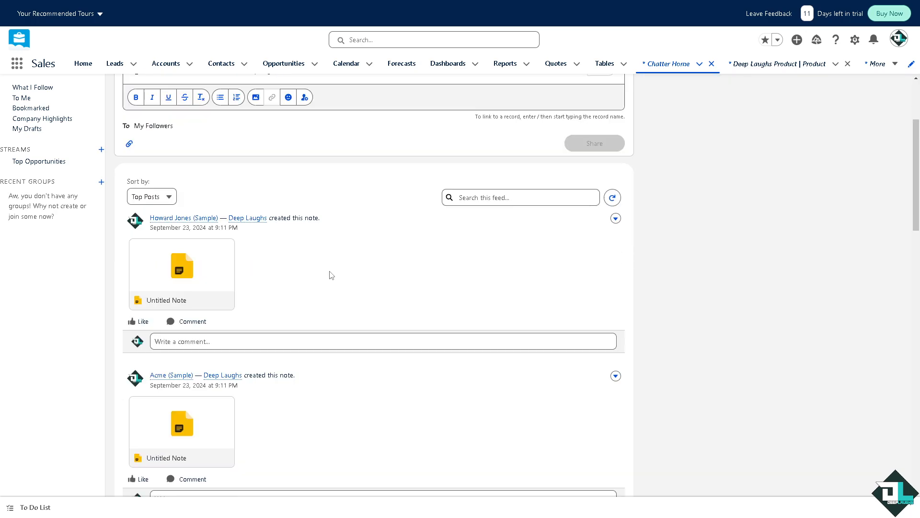
{"action": "mouse_move", "coordinate": [327, 270]}
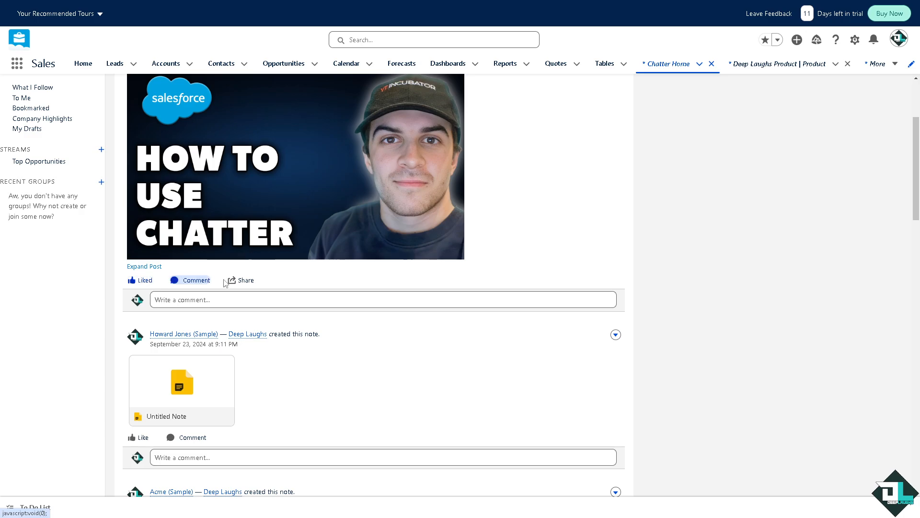
{"action": "scroll", "scroll_direction": "down", "scroll_amount": 3}
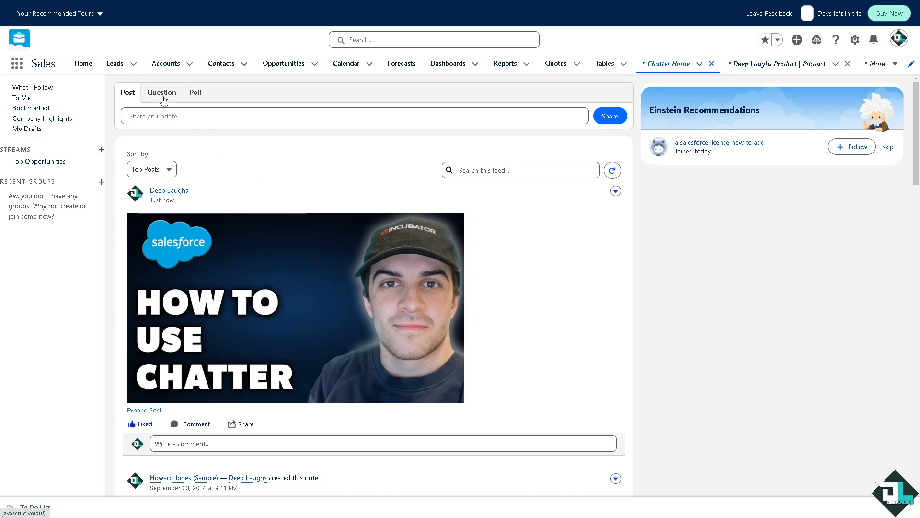
- Draft the question 'how to use chatter on salesforce' with matching details, with the image picker open
{"action": "left_click", "coordinate": [162, 92]}
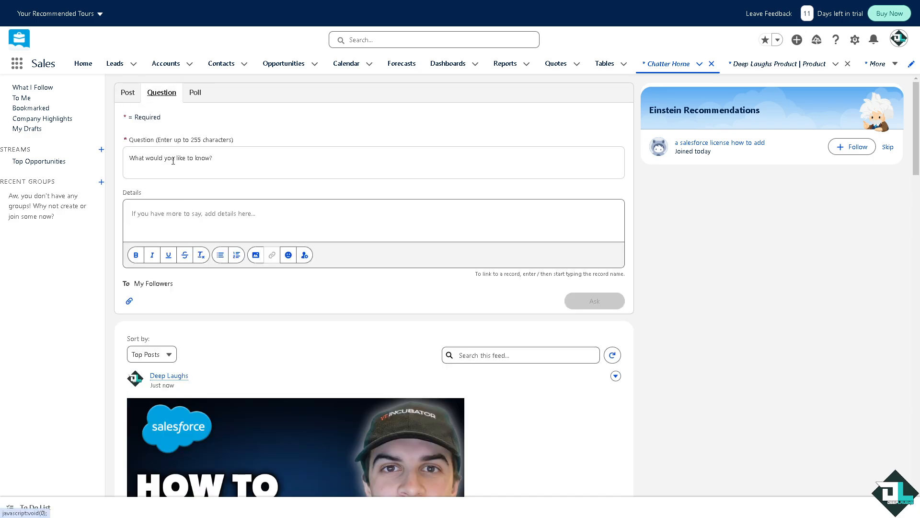
{"action": "type", "text": "how to use chatter on salesforce?"}
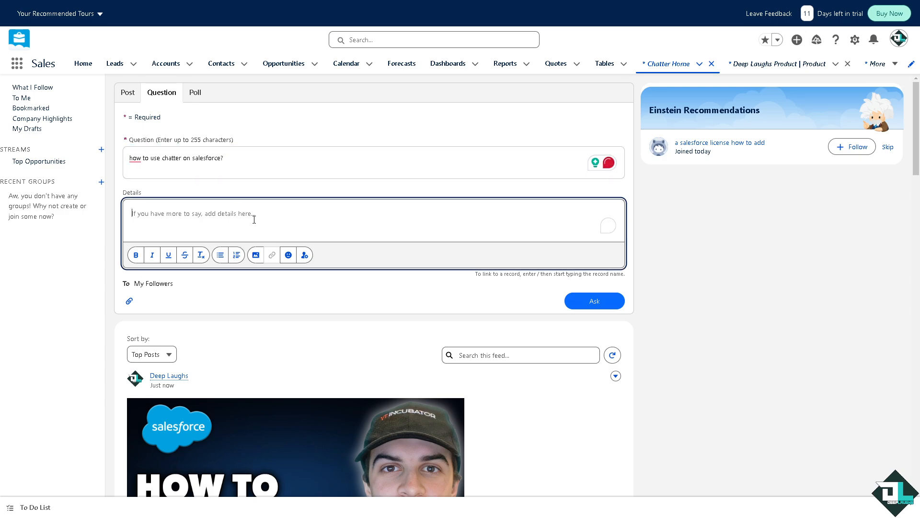
{"action": "type", "text": "how to use chatter on salesforce"}
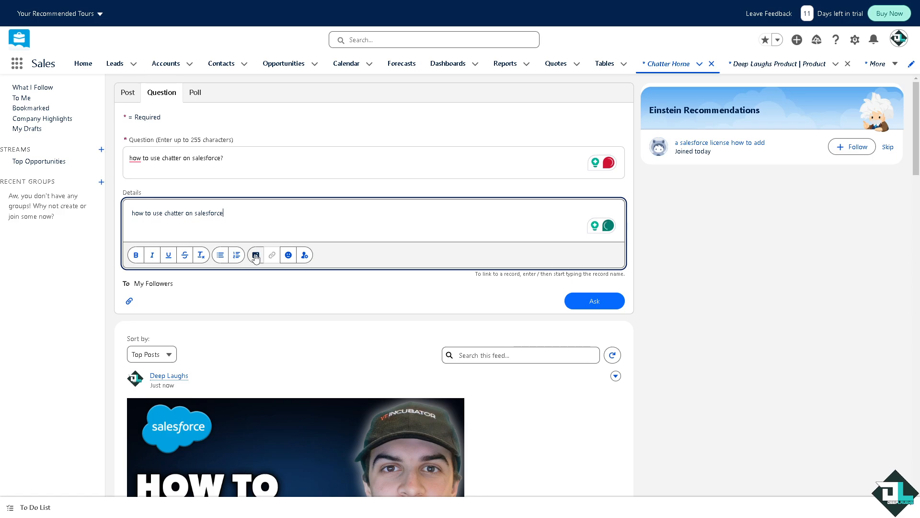
{"action": "mouse_move", "coordinate": [256, 254]}
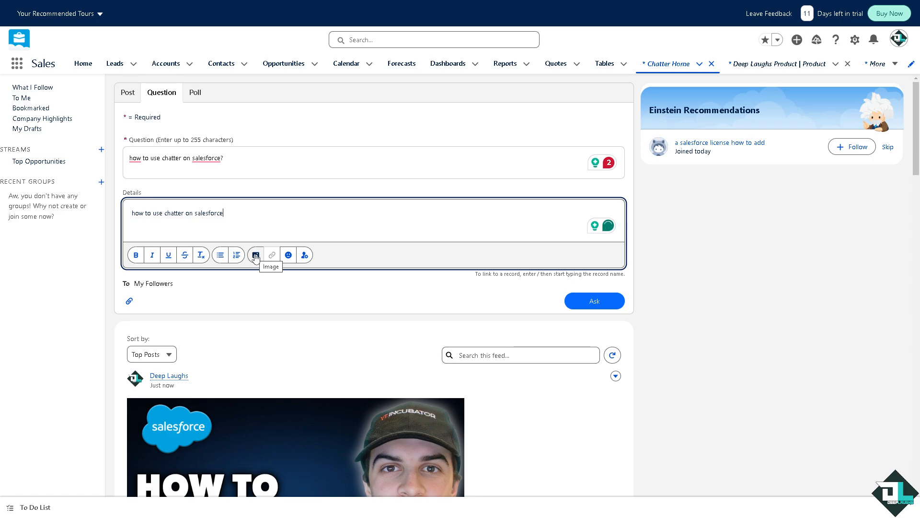
{"action": "left_click", "coordinate": [256, 254]}
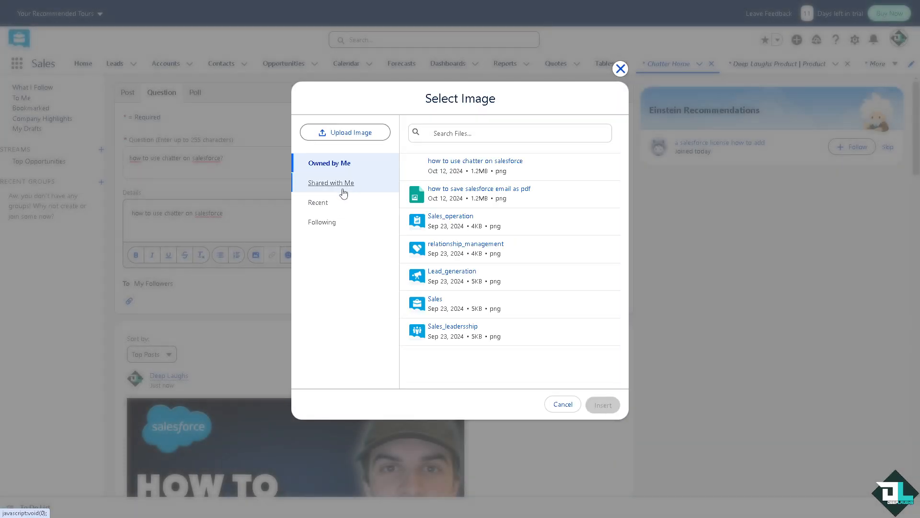
- Insert the 'how to use chatter on salesforce' image and ask the question
{"action": "left_click", "coordinate": [476, 166]}
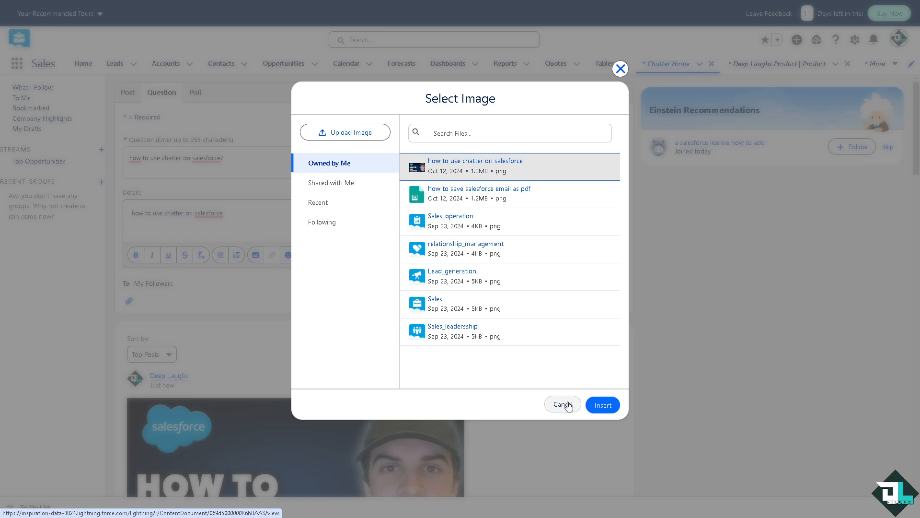
{"action": "left_click", "coordinate": [602, 405]}
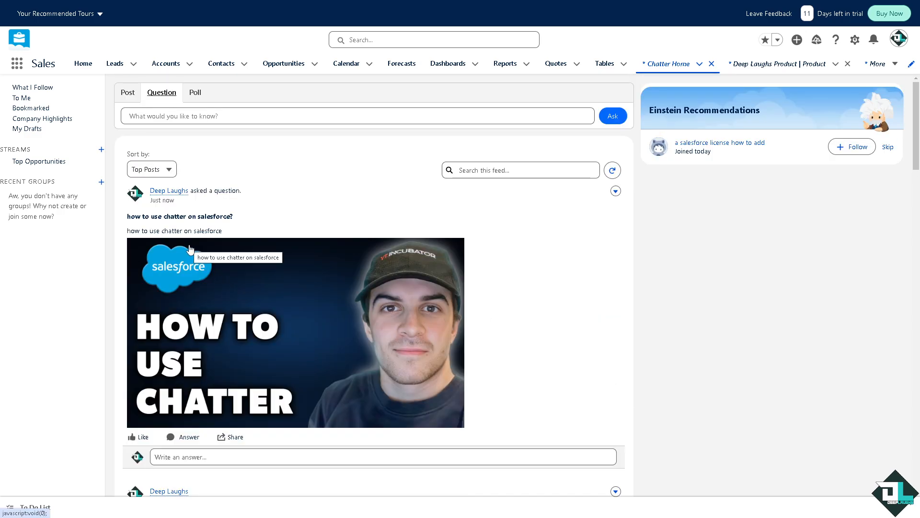
{"action": "mouse_move", "coordinate": [204, 269]}
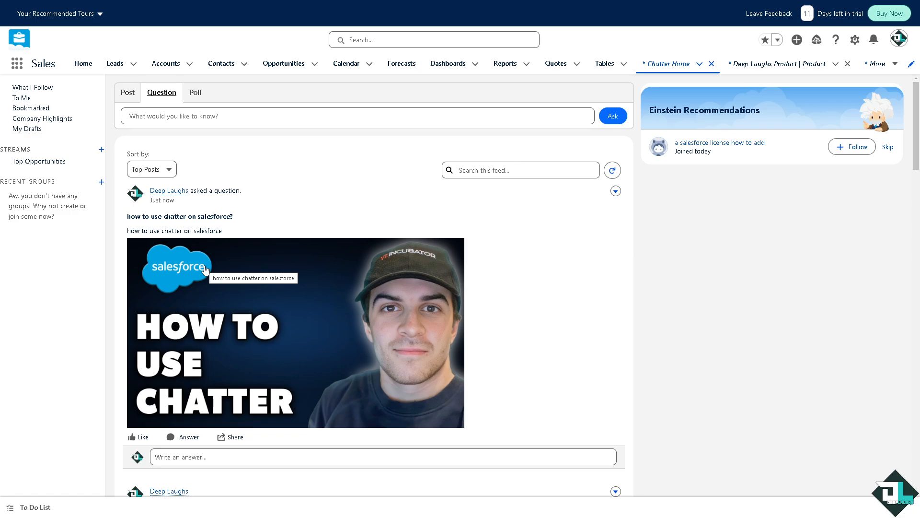
{"action": "scroll", "scroll_direction": "down", "scroll_amount": 3}
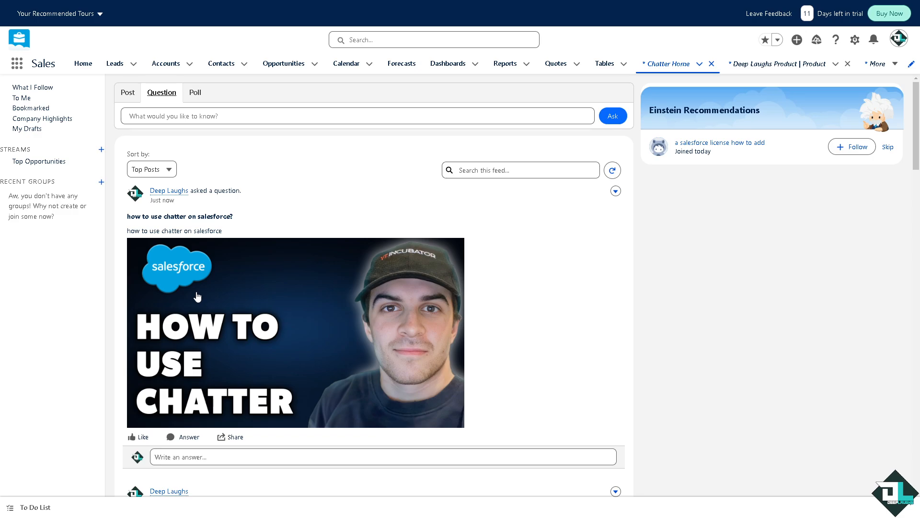
- Post a poll asking 'how to use chatter on salesforce' with choices Deep and Laughs
{"action": "left_click", "coordinate": [195, 93]}
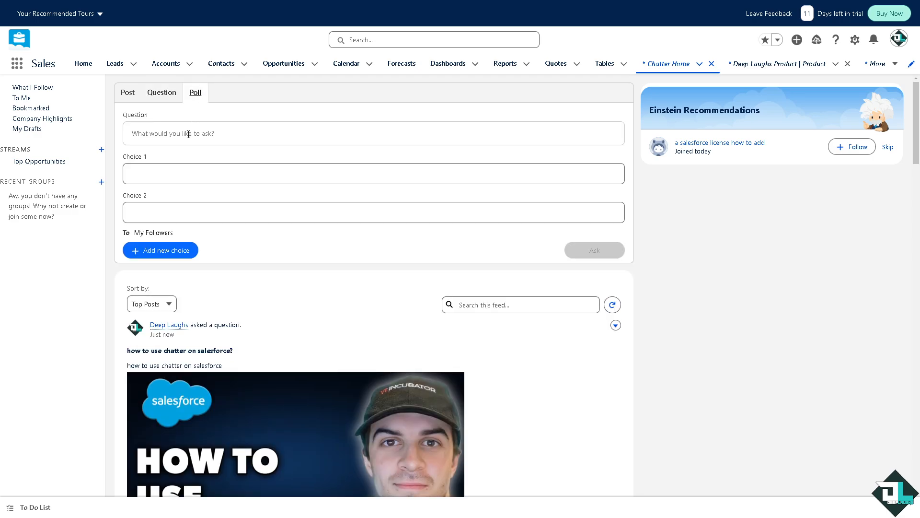
{"action": "type", "text": "how to use chatter on salesforce"}
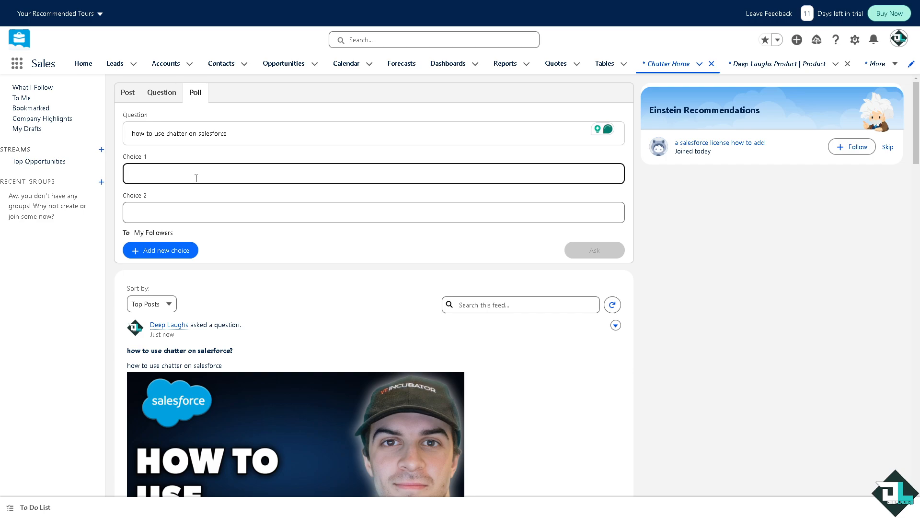
{"action": "type", "text": "Deep"}
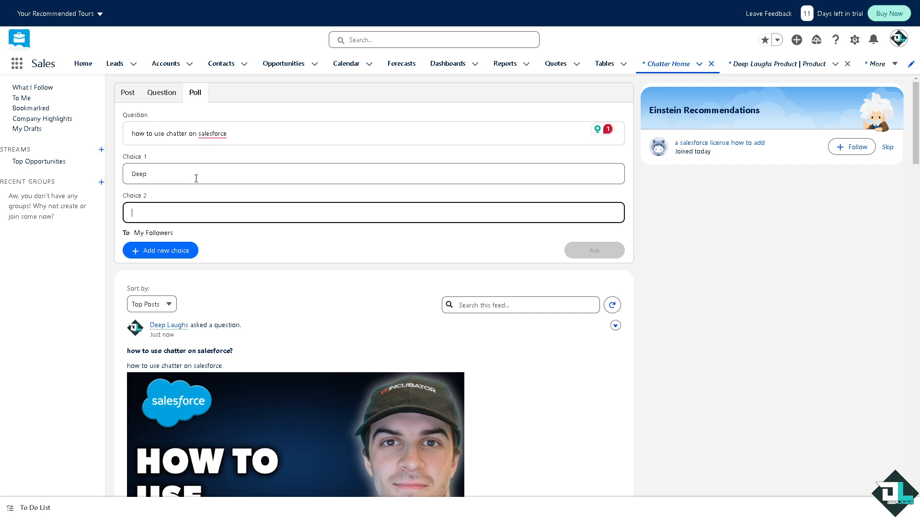
{"action": "type", "text": "Laughs"}
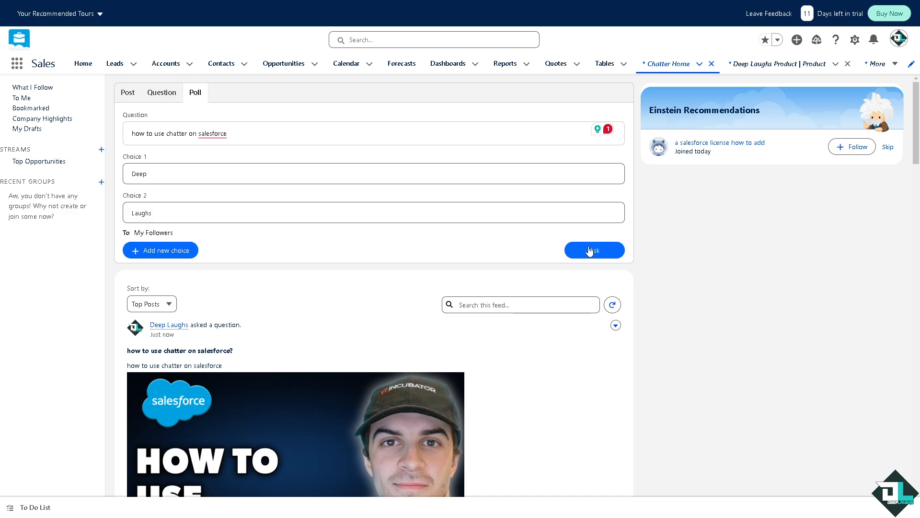
{"action": "mouse_move", "coordinate": [203, 259]}
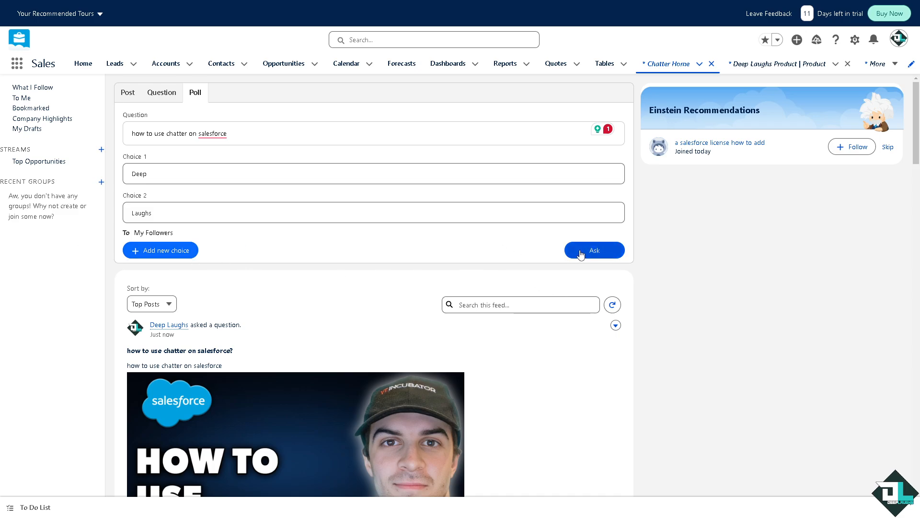
{"action": "left_click", "coordinate": [594, 250]}
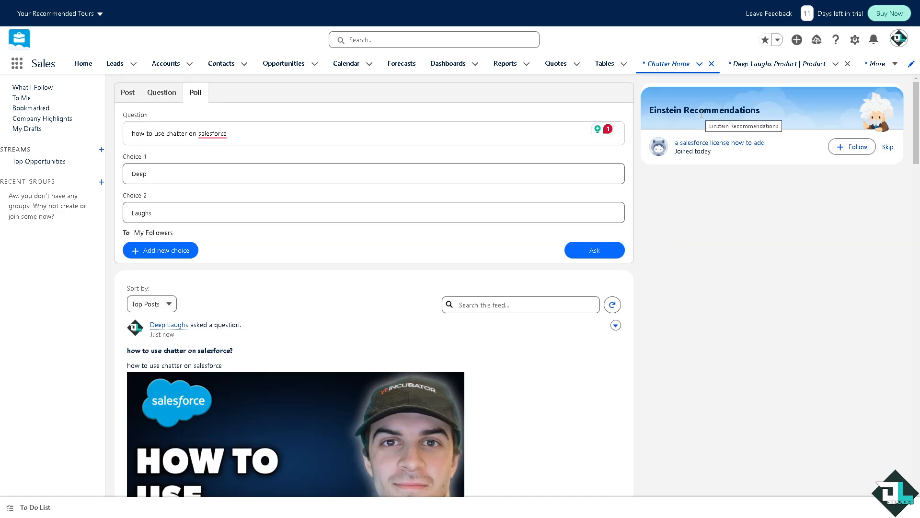
{"action": "left_click", "coordinate": [593, 250]}
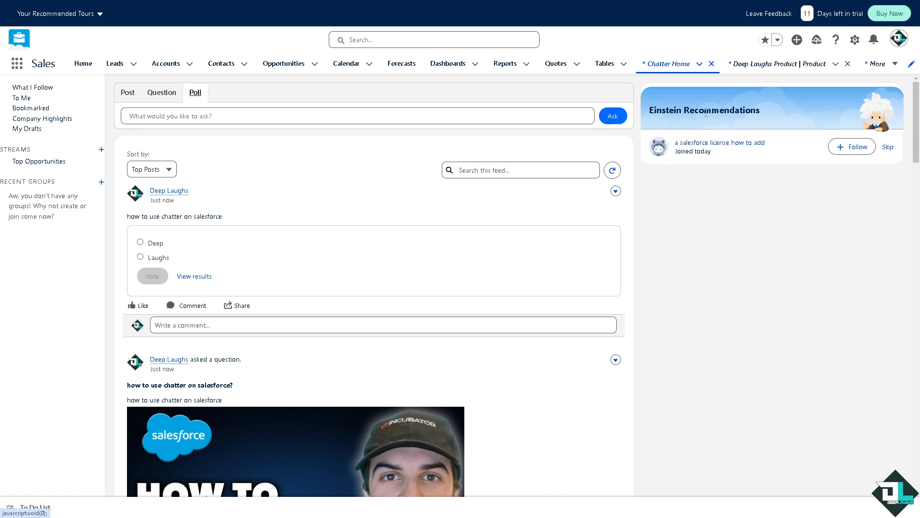
- Open the New Group dialog from the + beside Recent Groups
{"action": "left_click", "coordinate": [852, 147]}
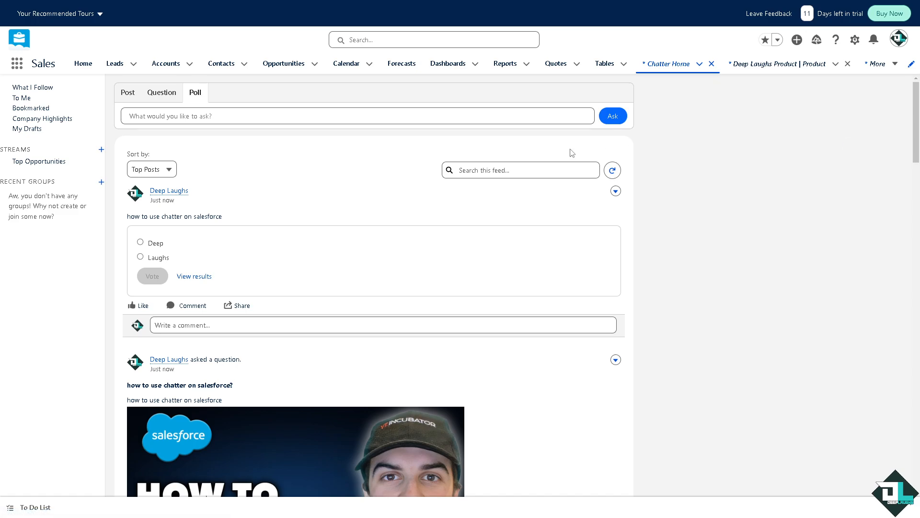
{"action": "mouse_move", "coordinate": [337, 142]}
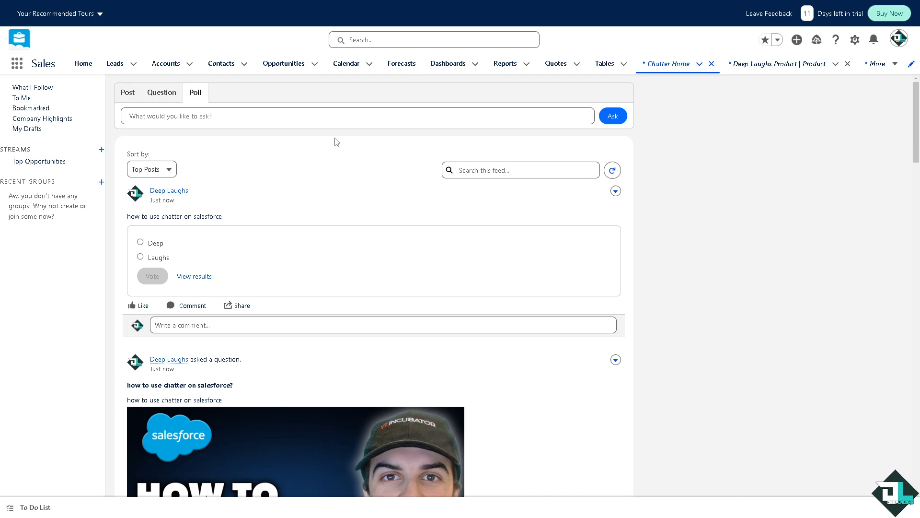
{"action": "scroll", "scroll_direction": "down", "scroll_amount": 3}
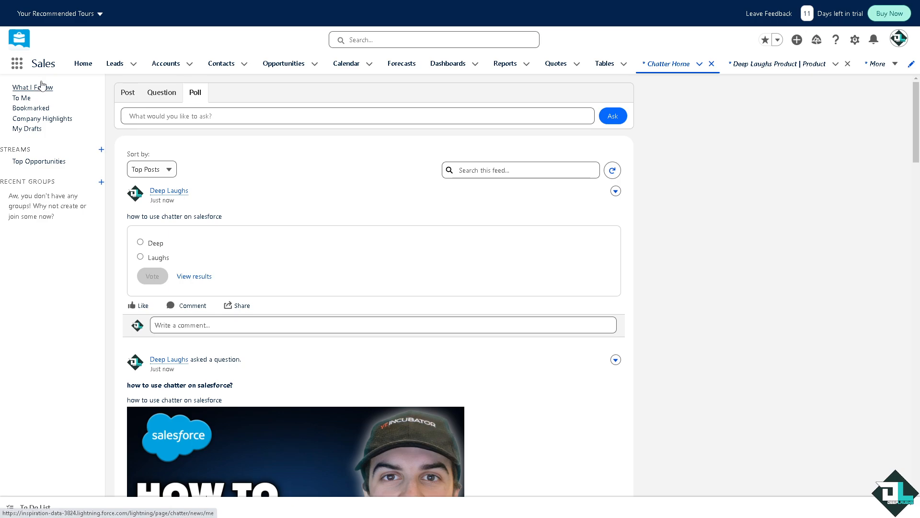
{"action": "mouse_move", "coordinate": [32, 88]}
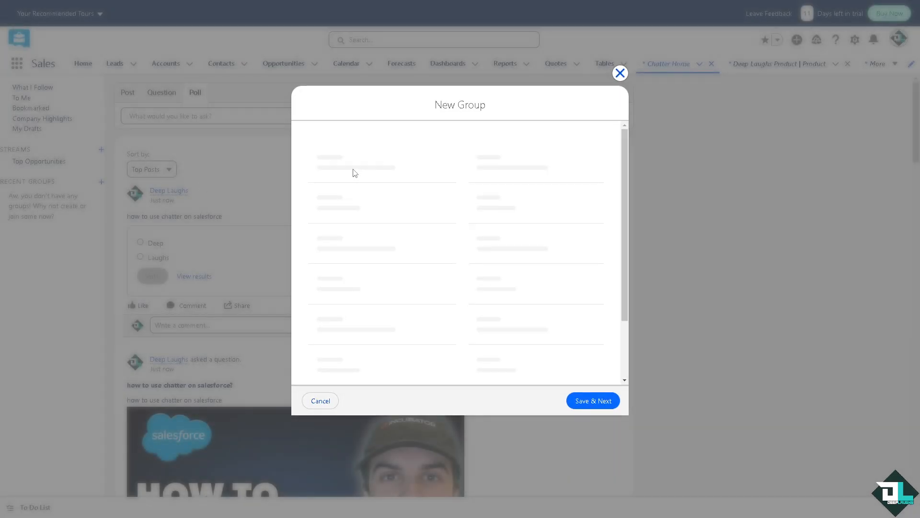
- Name the group CHATTER GROUP, with description and bold information 'how to use chatter on salesforce'
{"action": "left_click", "coordinate": [592, 400]}
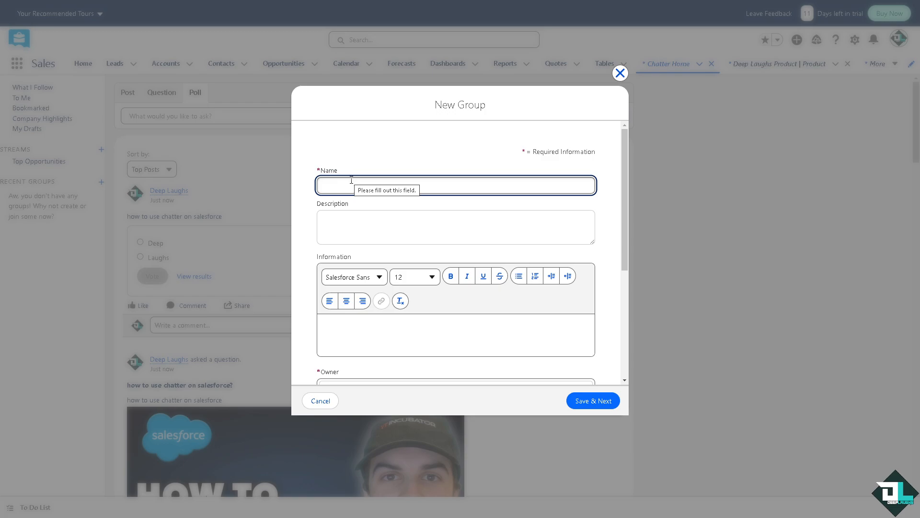
{"action": "type", "text": "DEEP"}
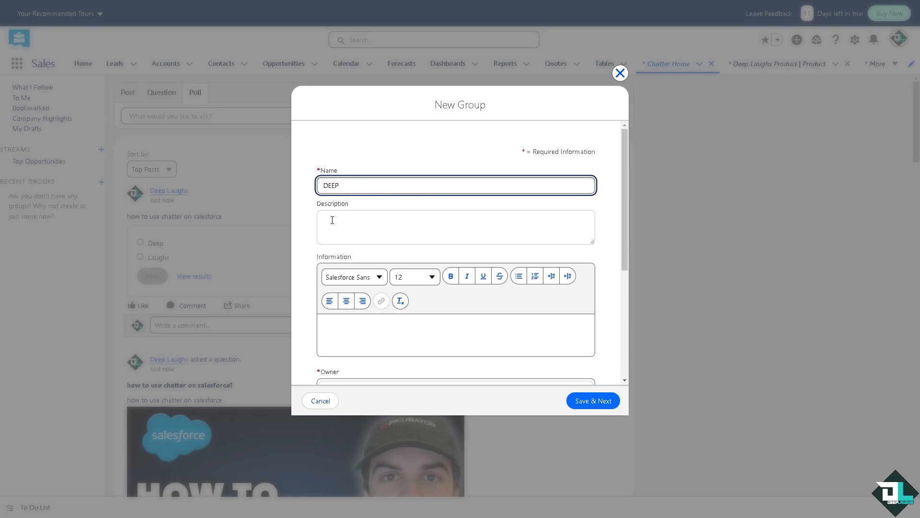
{"action": "type", "text": "CHATTER"}
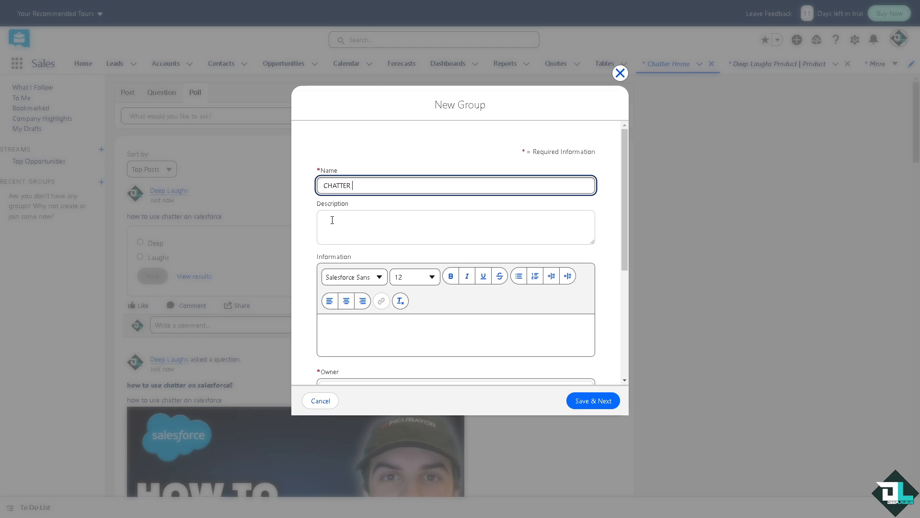
{"action": "type", "text": "how to use chatter on salesforce"}
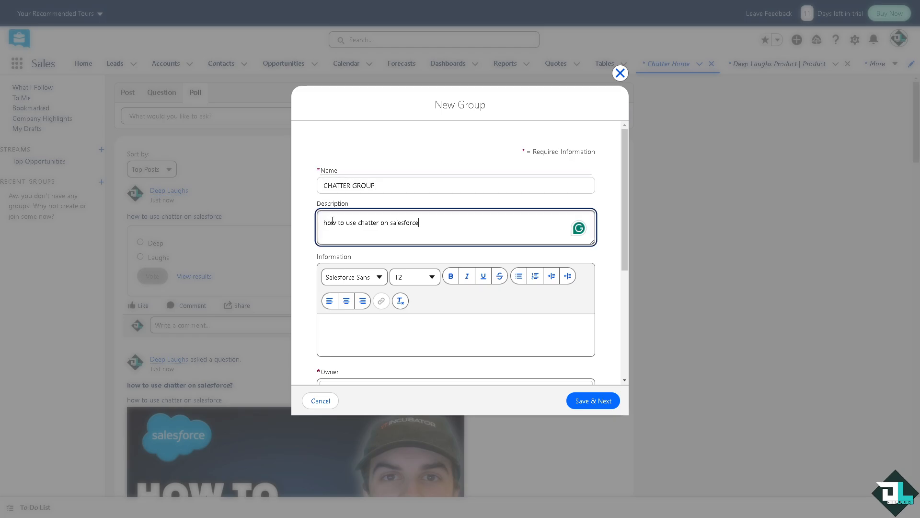
{"action": "type", "text": "how to use chatter on salesforce"}
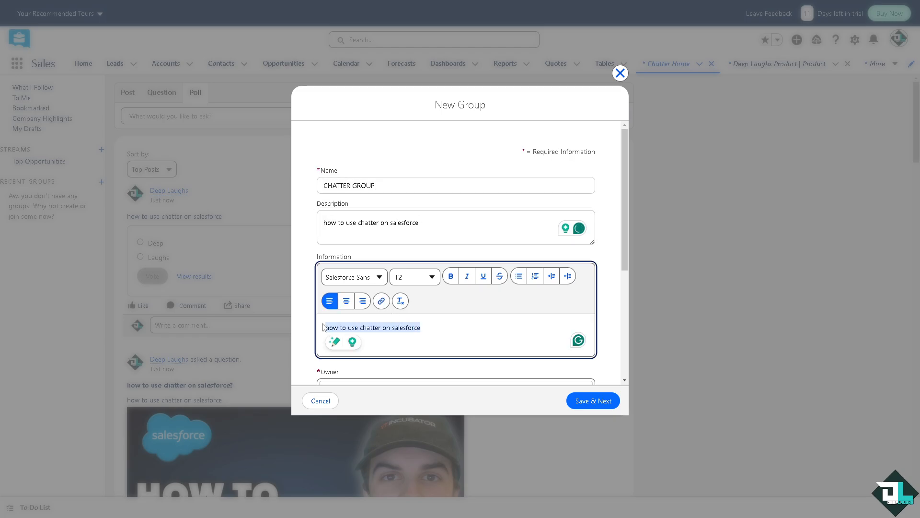
{"action": "left_click", "coordinate": [451, 181]}
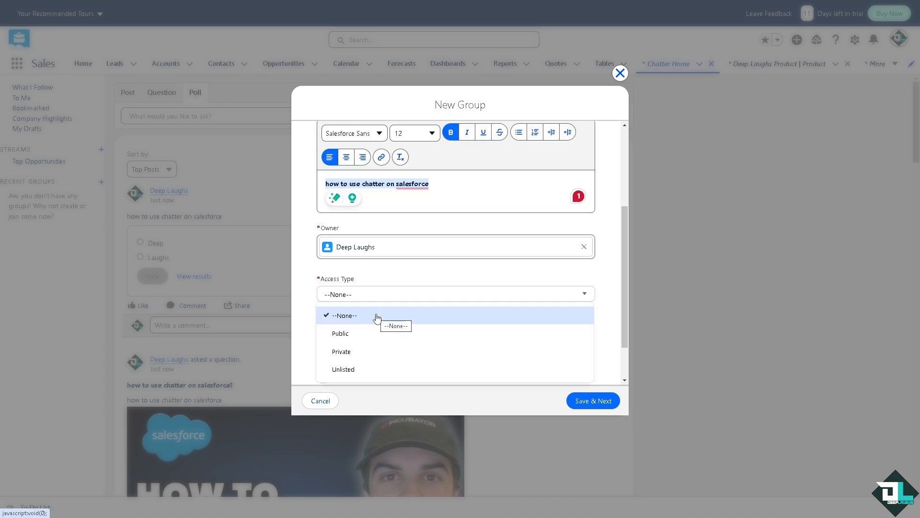
{"action": "mouse_move", "coordinate": [373, 351]}
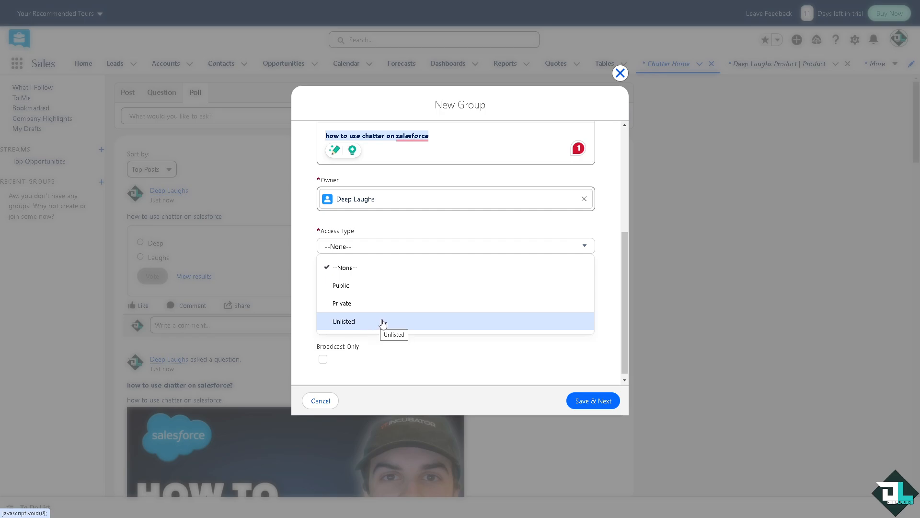
{"action": "mouse_move", "coordinate": [367, 307]}
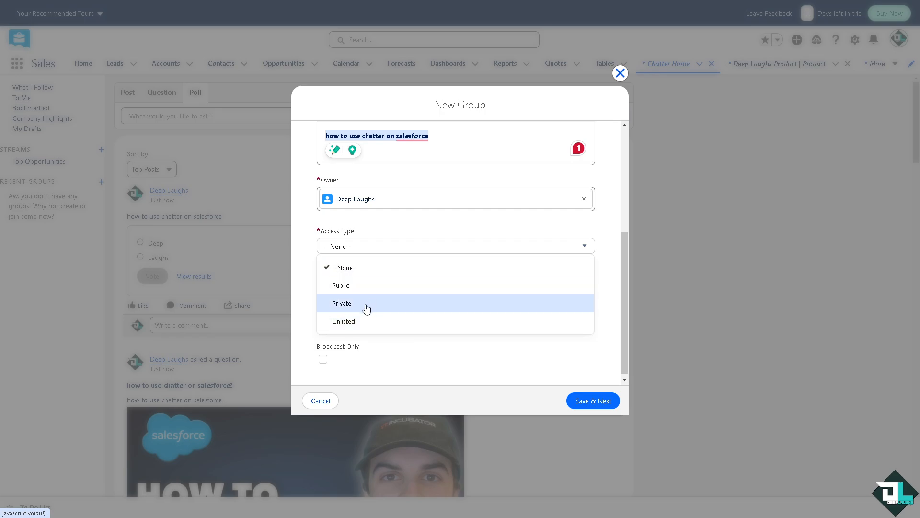
- Make the group Public, archived, broadcast-only, with automatic archiving disabled, and save
{"action": "left_click", "coordinate": [340, 286]}
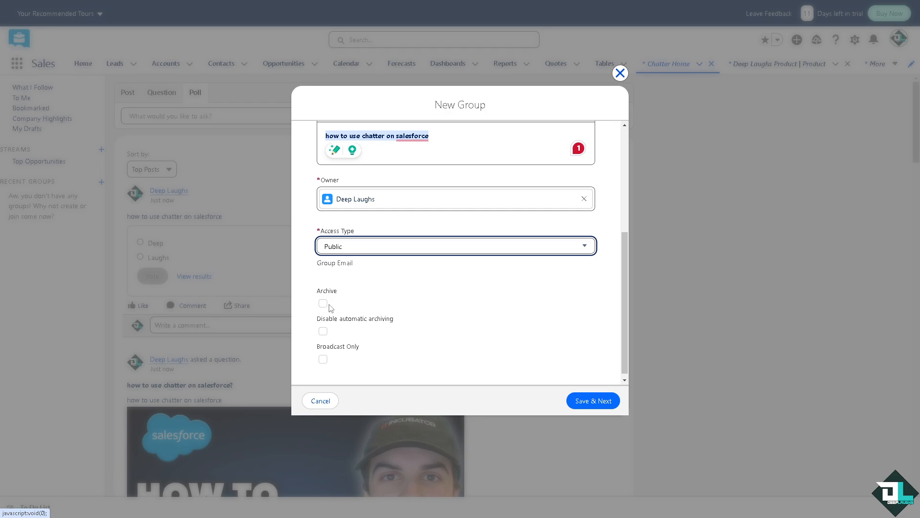
{"action": "left_click", "coordinate": [323, 303]}
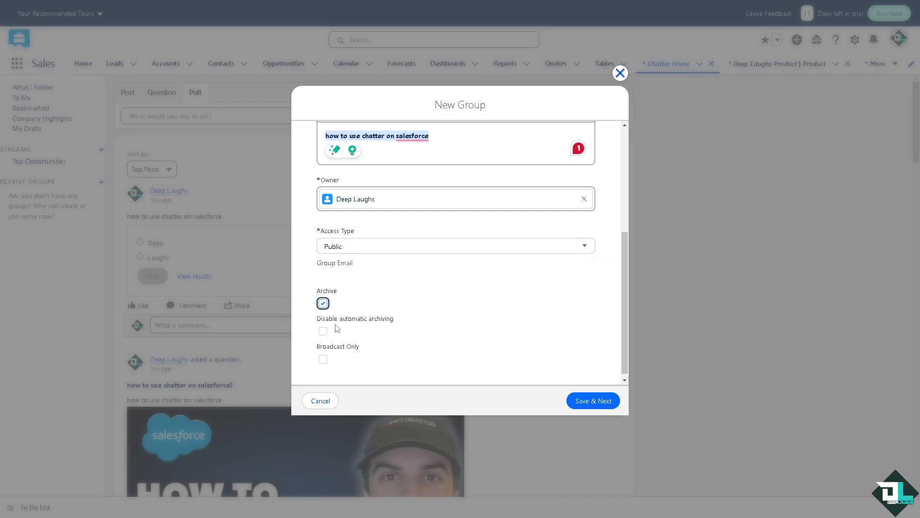
{"action": "left_click", "coordinate": [323, 326]}
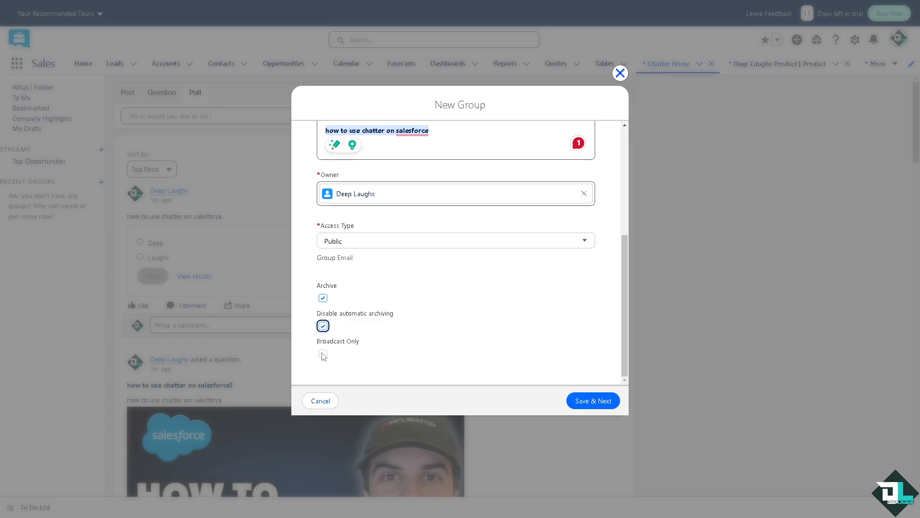
{"action": "left_click", "coordinate": [323, 353]}
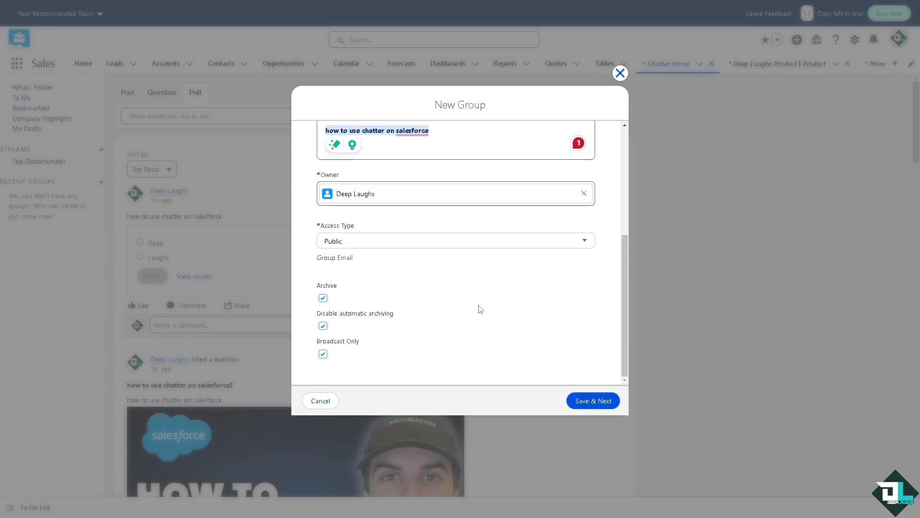
{"action": "left_click", "coordinate": [593, 400]}
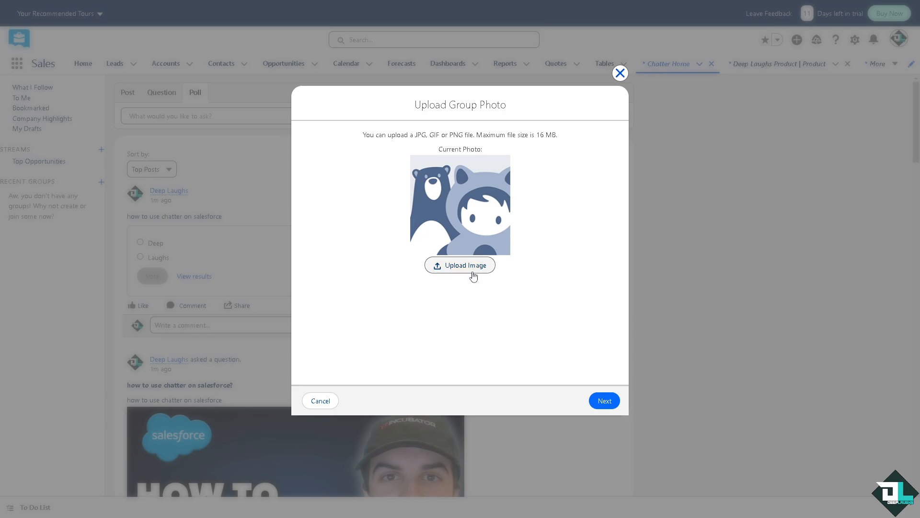
- Upload the Deep Laughs logo as the group photo and continue
{"action": "left_click", "coordinate": [459, 264]}
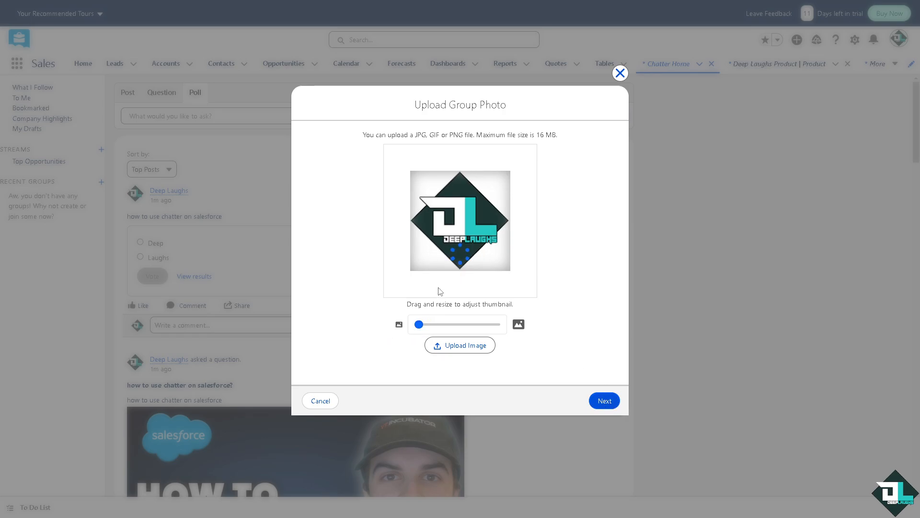
{"action": "left_click", "coordinate": [604, 400]}
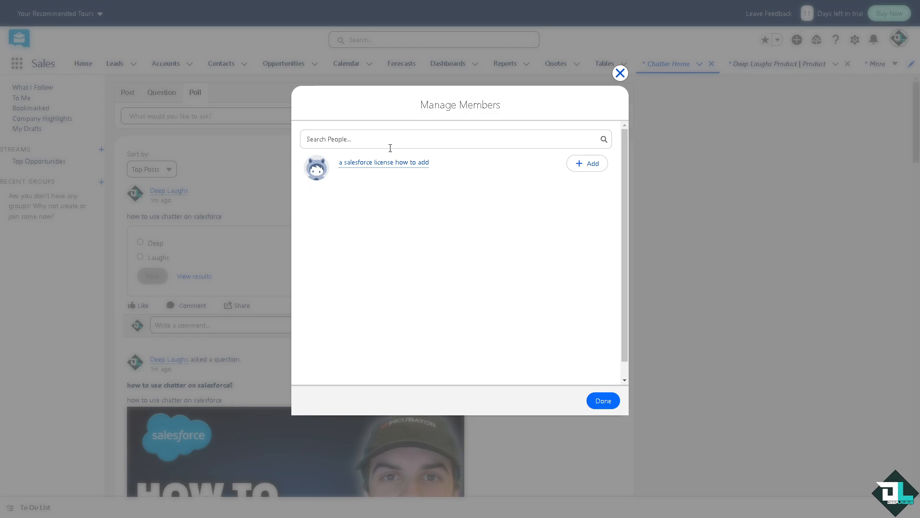
- Finish group setup without adding any members
{"action": "left_click", "coordinate": [455, 139]}
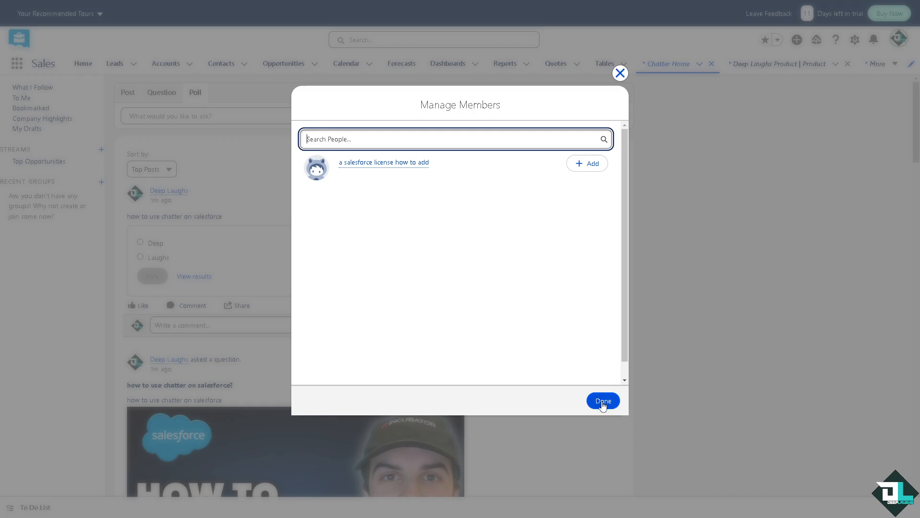
{"action": "left_click", "coordinate": [601, 400]}
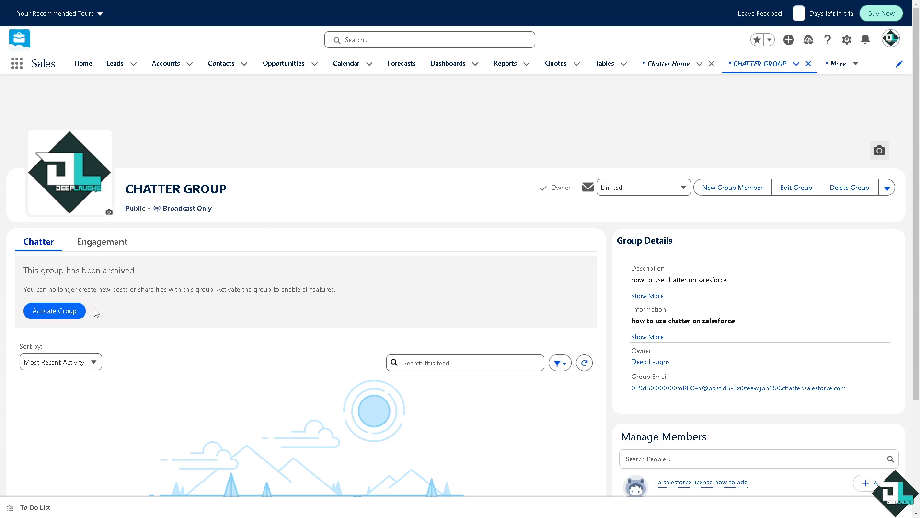
{"action": "mouse_move", "coordinate": [82, 304]}
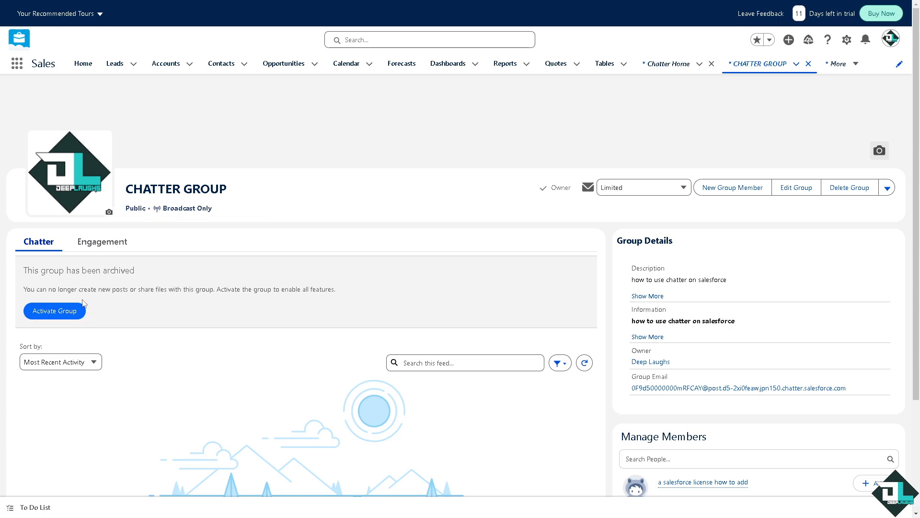
{"action": "mouse_move", "coordinate": [194, 300]}
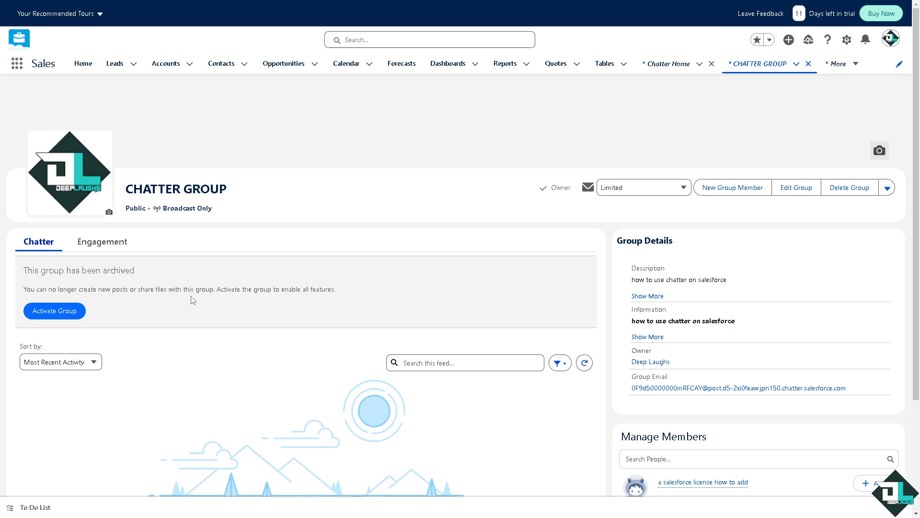
{"action": "mouse_move", "coordinate": [188, 300]}
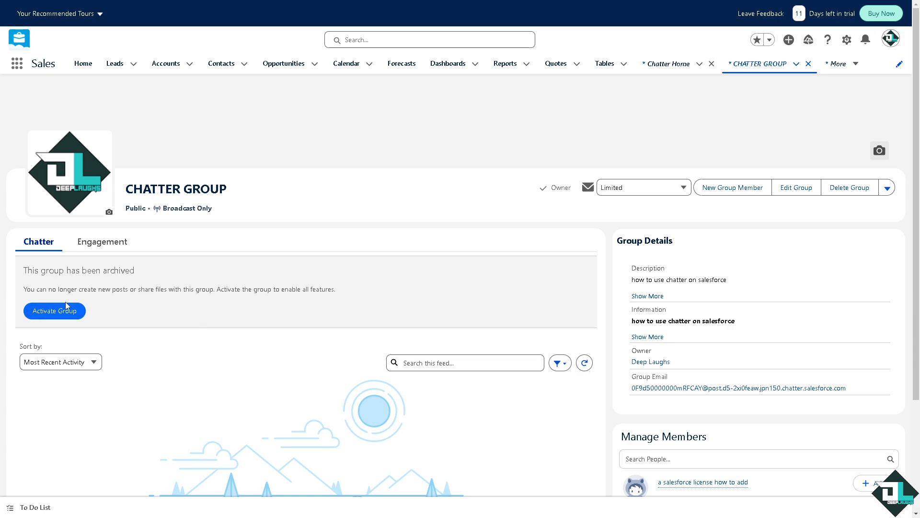
- Reactivate the archived group and switch the publisher to Announcement
{"action": "left_click", "coordinate": [54, 311]}
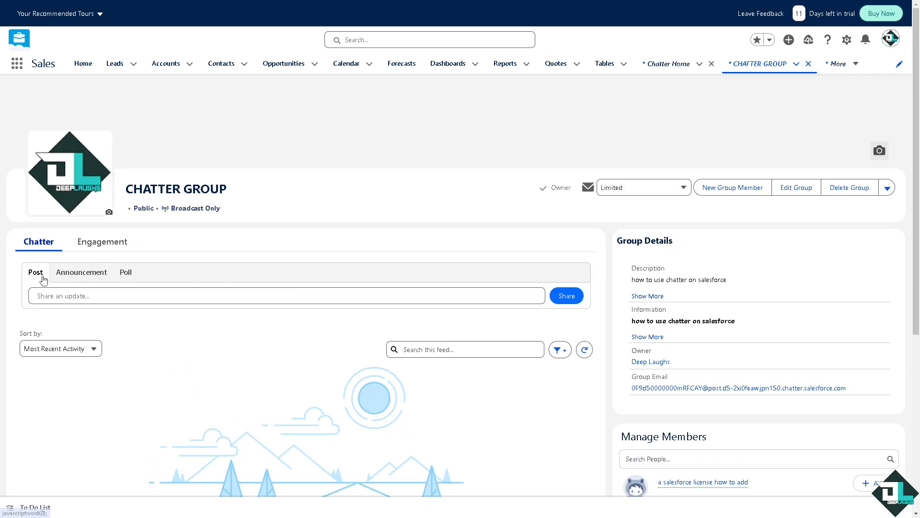
{"action": "left_click", "coordinate": [80, 271]}
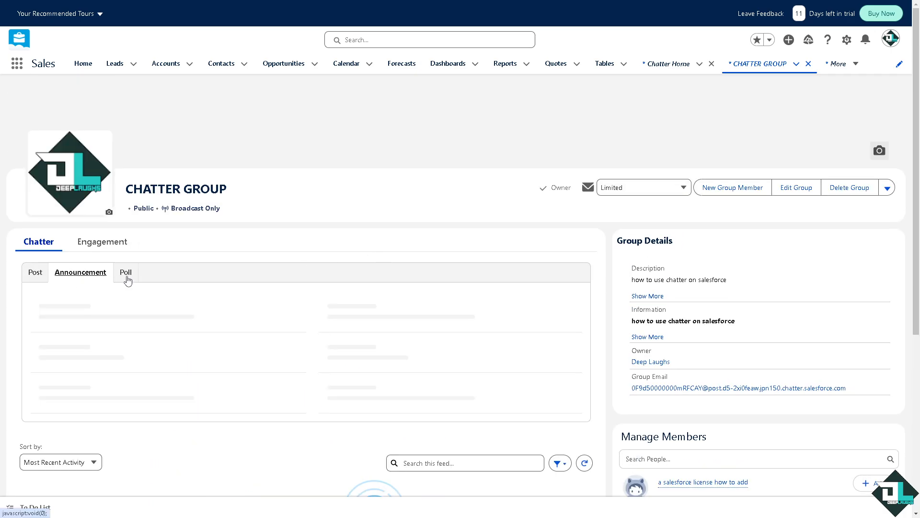
- View the group's Engagement charts, keeping email notification frequency at Limited
{"action": "left_click", "coordinate": [102, 241]}
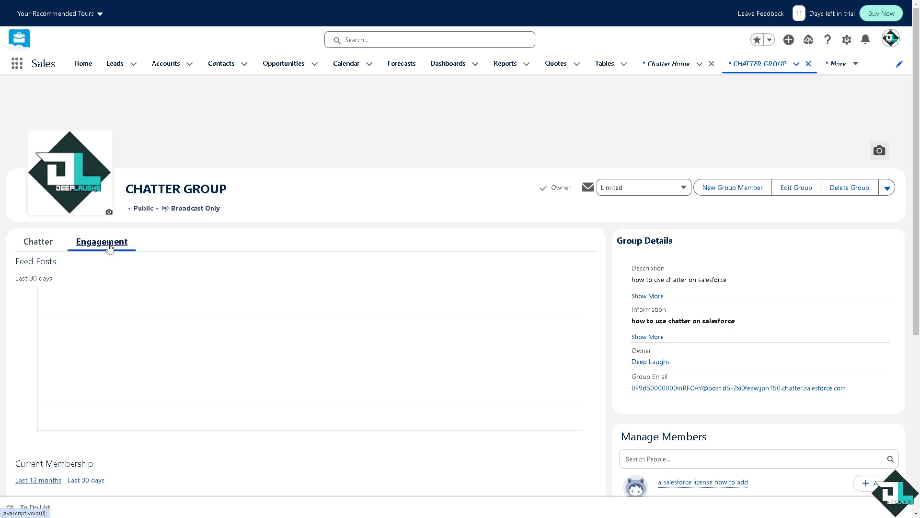
{"action": "left_click", "coordinate": [101, 241]}
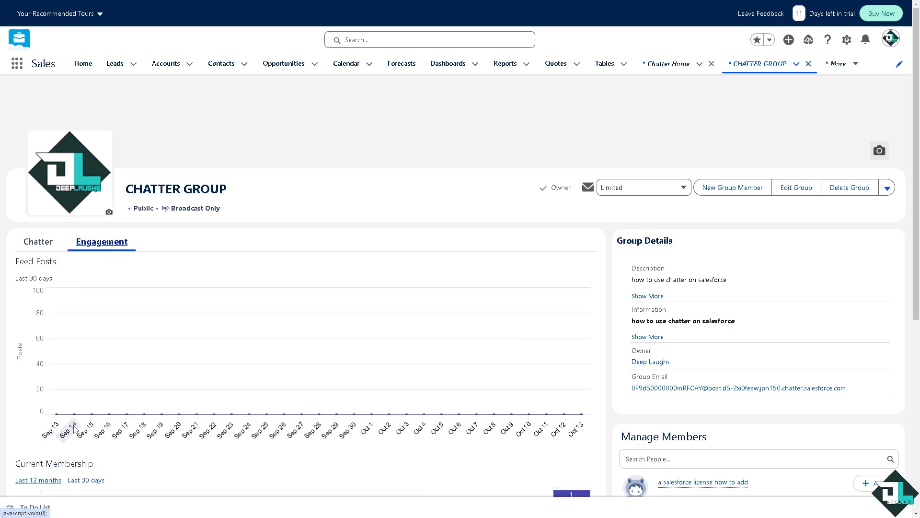
{"action": "mouse_move", "coordinate": [101, 415]}
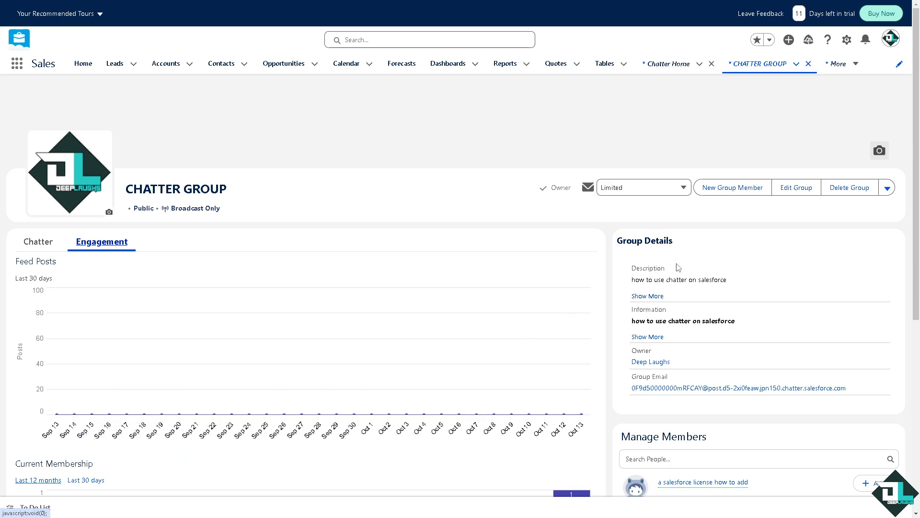
{"action": "mouse_move", "coordinate": [758, 232]}
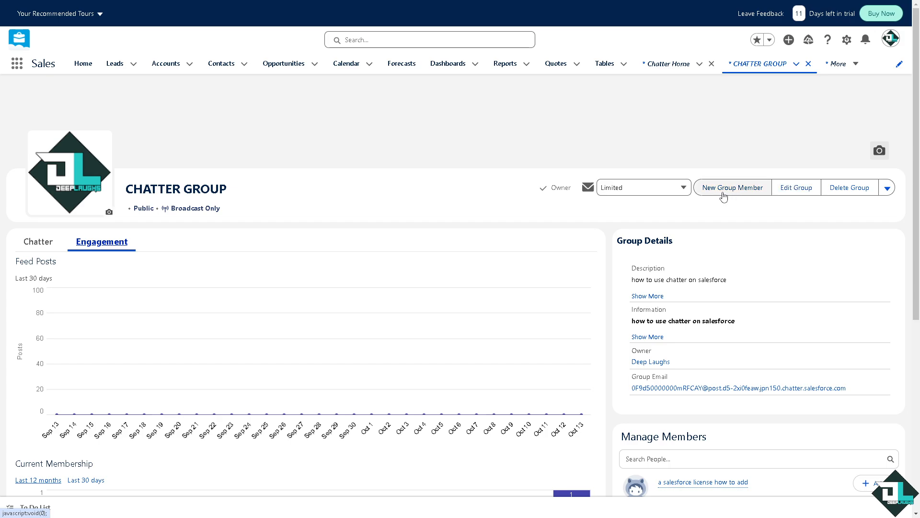
{"action": "mouse_move", "coordinate": [732, 188]}
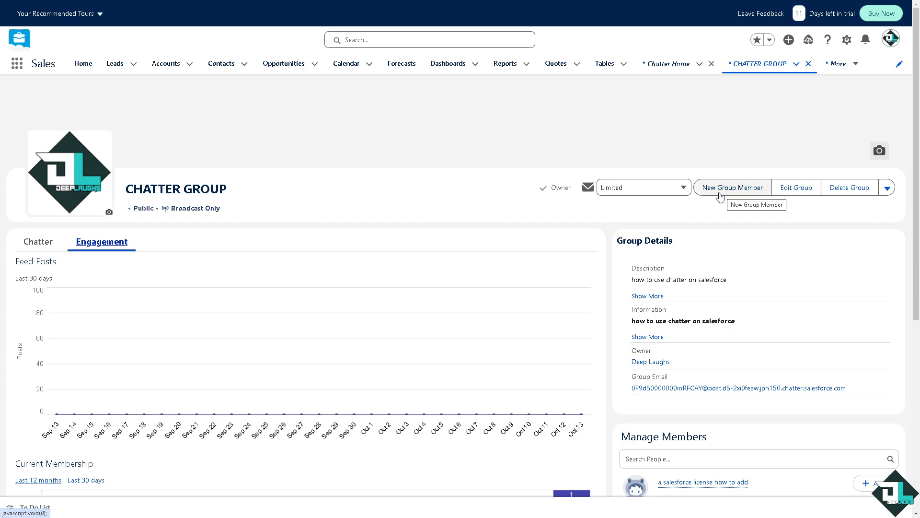
{"action": "left_click", "coordinate": [643, 186]}
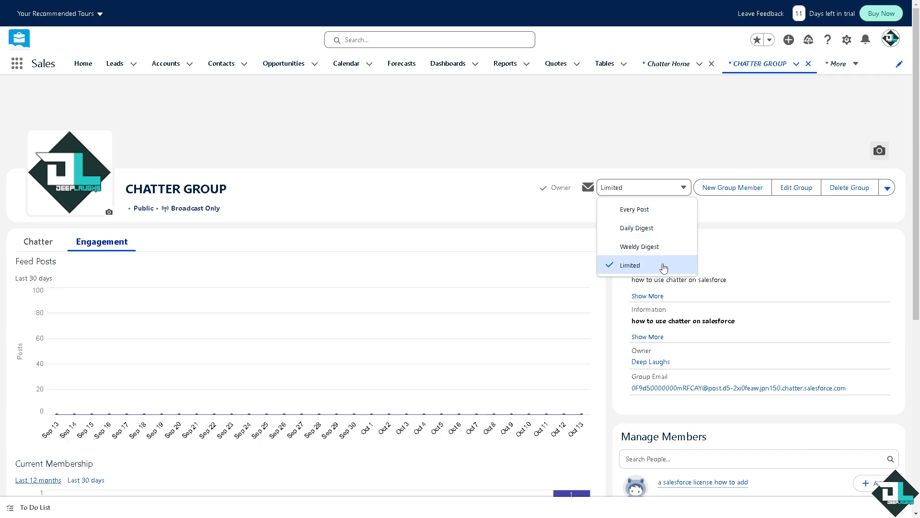
{"action": "left_click", "coordinate": [630, 265]}
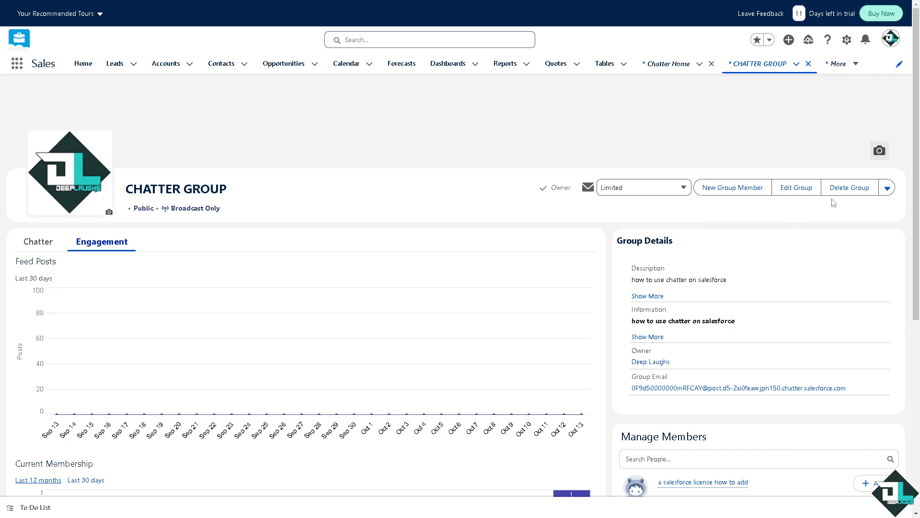
{"action": "scroll", "scroll_direction": "down", "scroll_amount": 3}
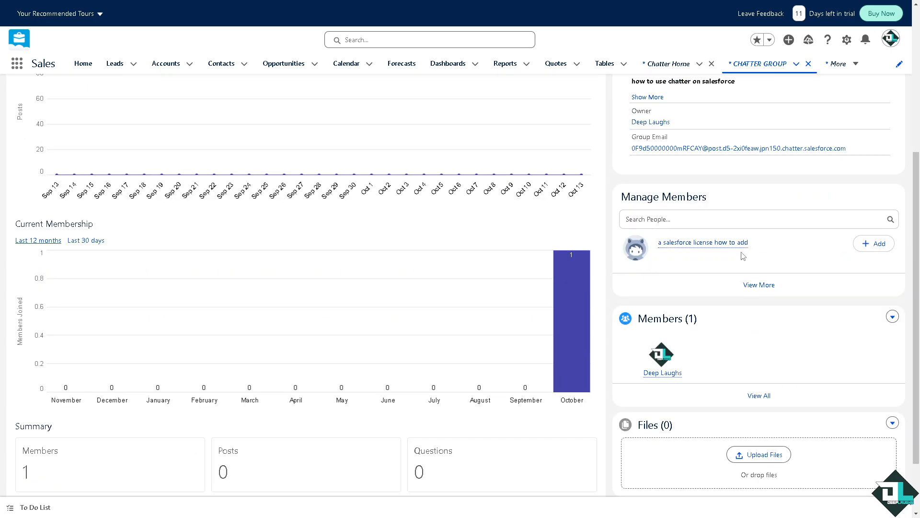
{"action": "scroll", "scroll_direction": "down", "scroll_amount": 3}
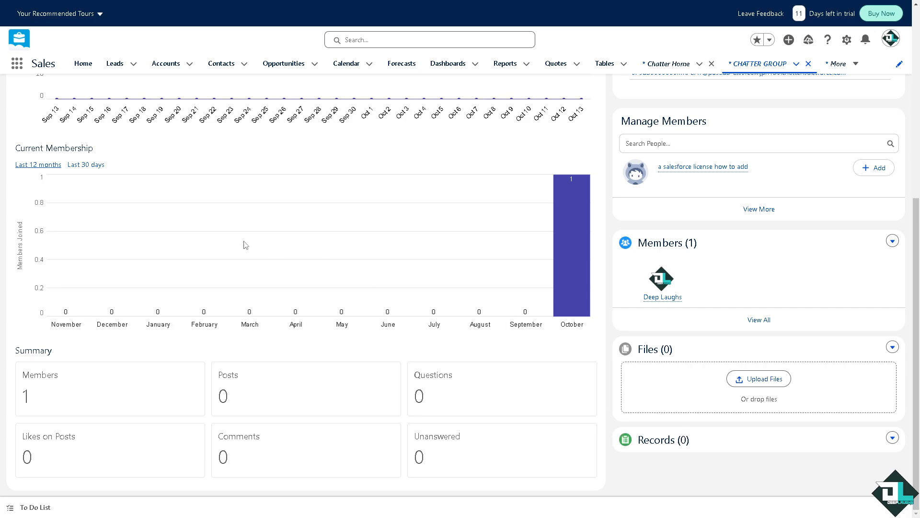
{"action": "scroll", "scroll_direction": "up", "scroll_amount": 3}
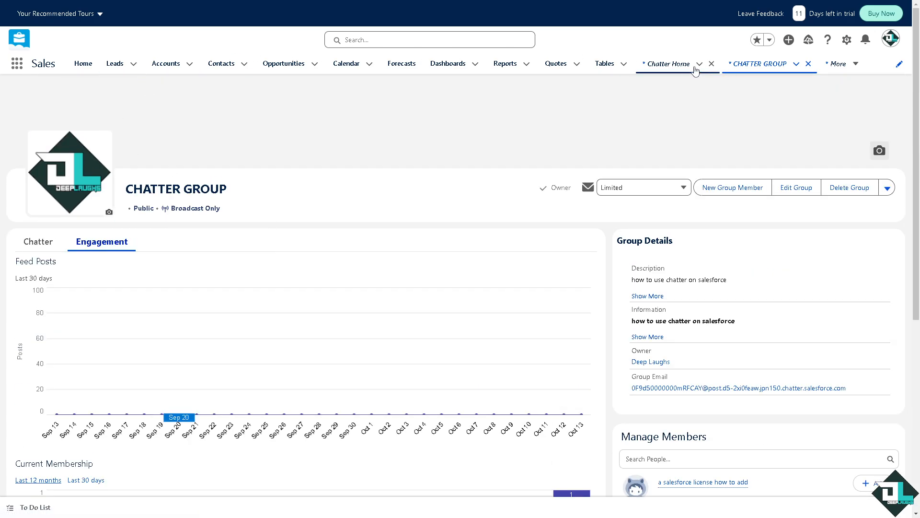
- Create a custom stream 'how to use chatter on salesforce' with Notify Me on Every Post
{"action": "left_click", "coordinate": [666, 63]}
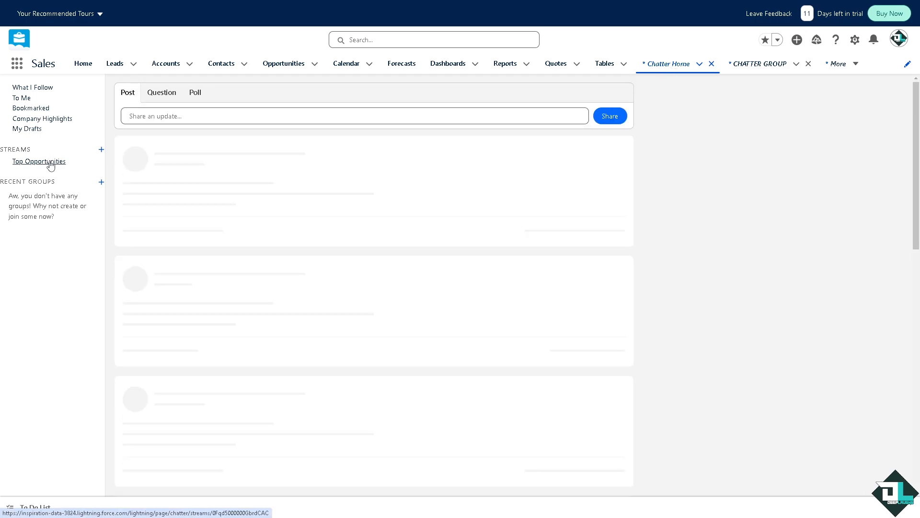
{"action": "left_click", "coordinate": [101, 151]}
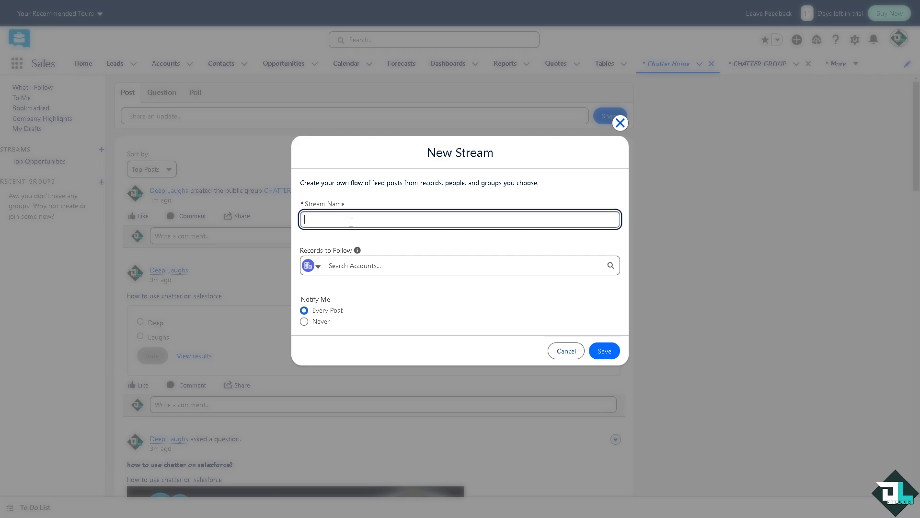
{"action": "type", "text": "how to use chatter on salesforce"}
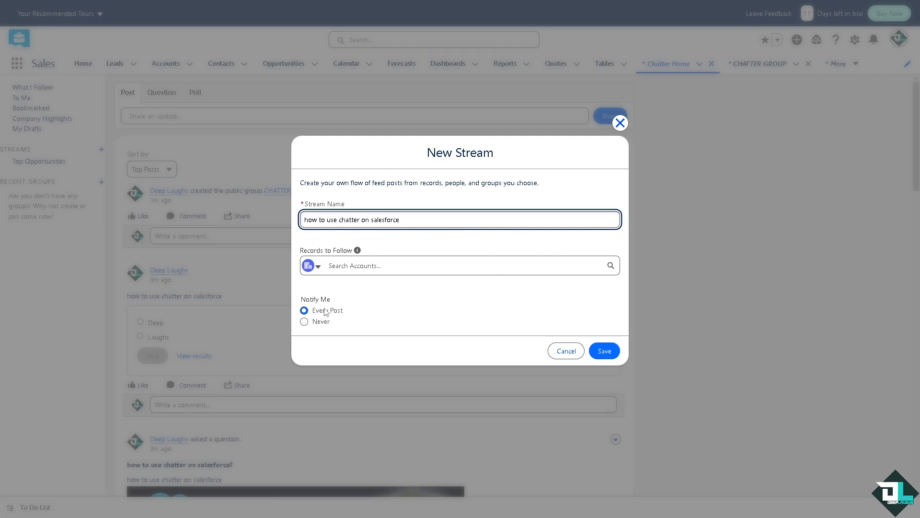
{"action": "mouse_move", "coordinate": [348, 323]}
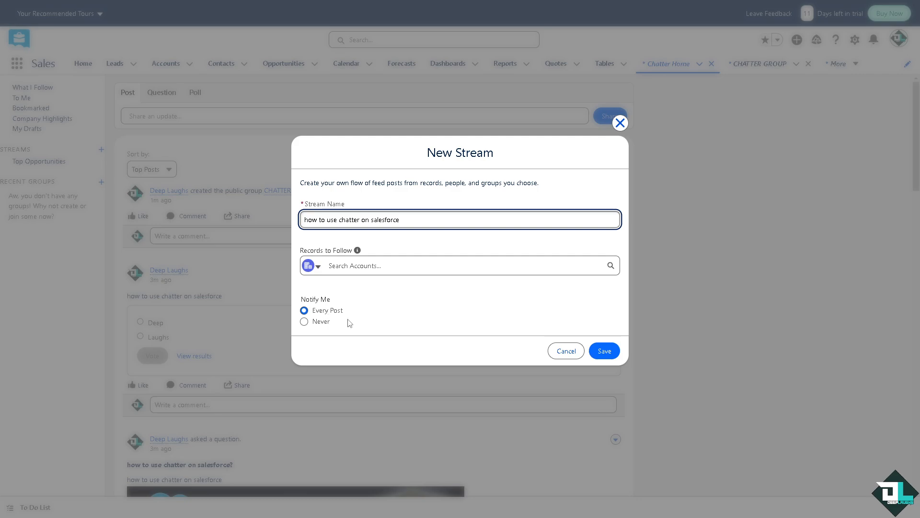
{"action": "mouse_move", "coordinate": [350, 323]}
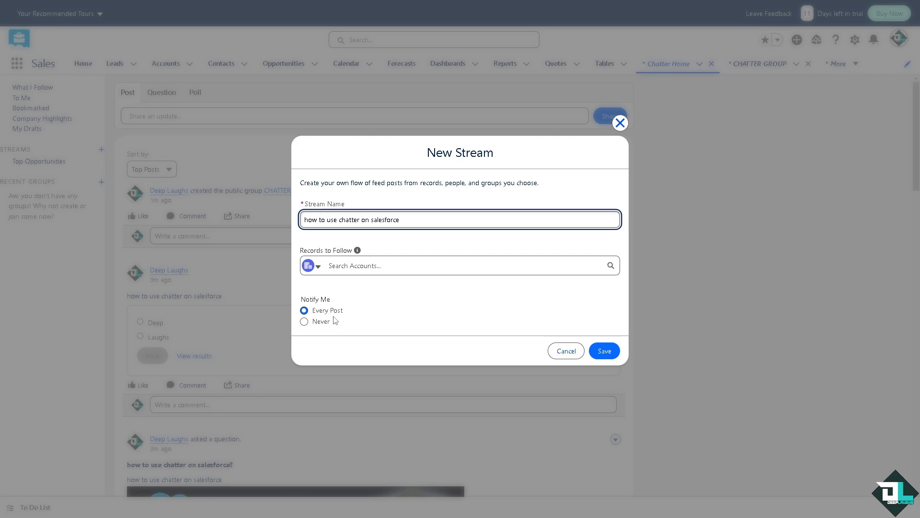
{"action": "left_click", "coordinate": [604, 350]}
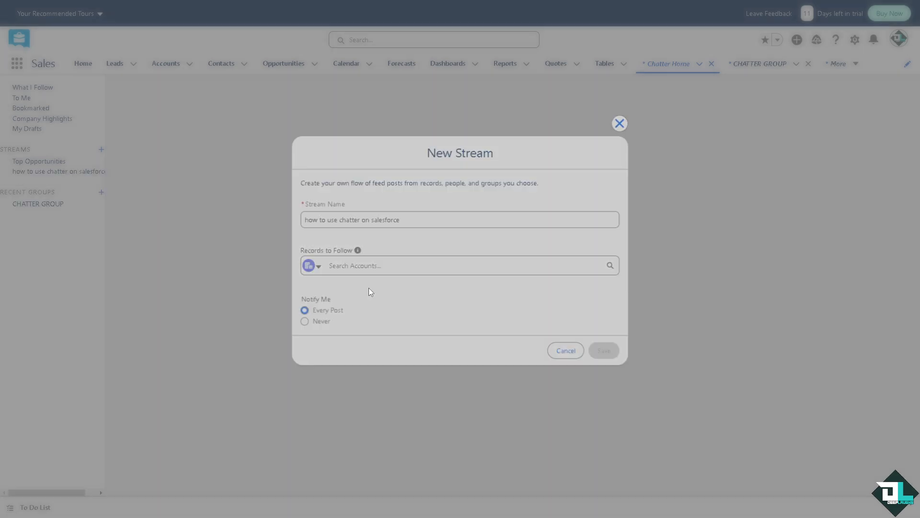
{"action": "left_click", "coordinate": [603, 351]}
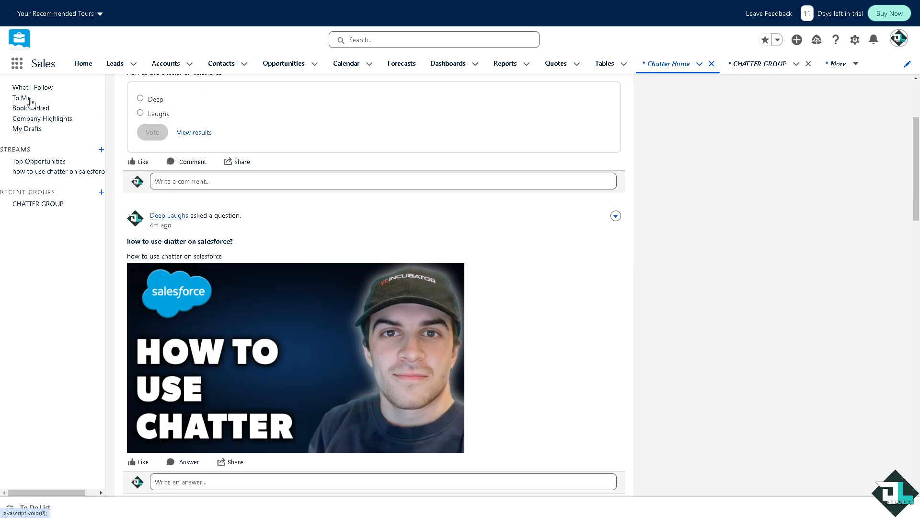
- Browse the To Me and My Drafts feeds and the CHATTER GROUP page
{"action": "left_click", "coordinate": [21, 98]}
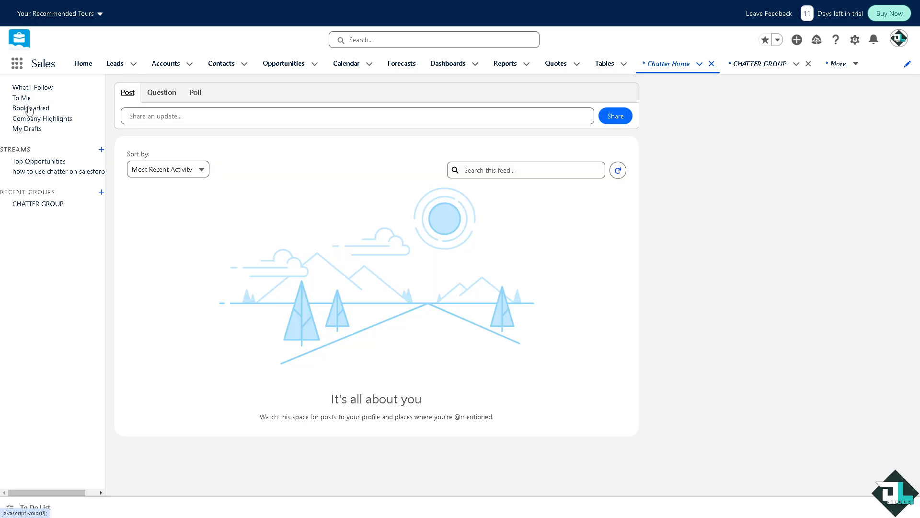
{"action": "left_click", "coordinate": [31, 108]}
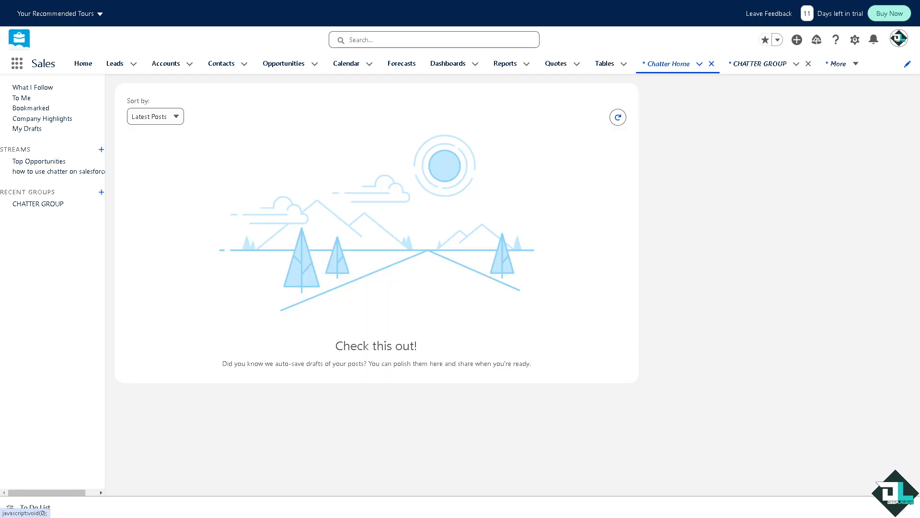
{"action": "left_click", "coordinate": [57, 172]}
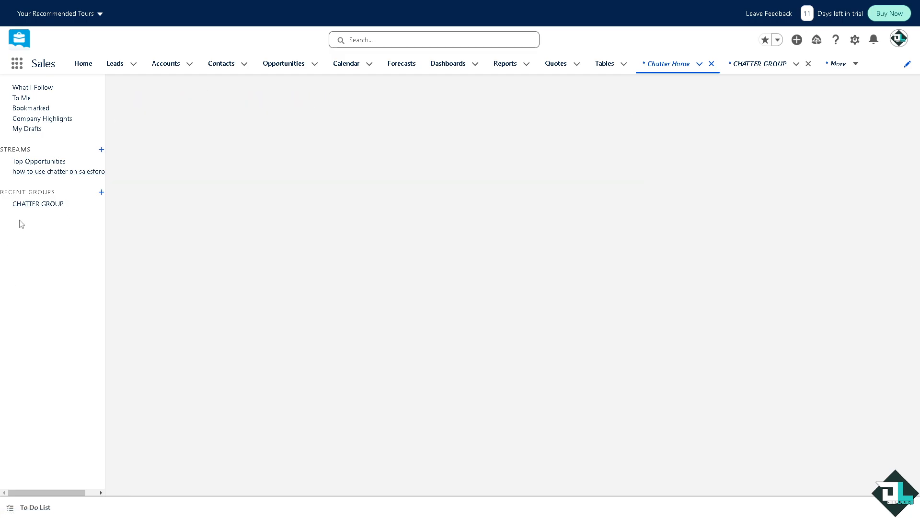
{"action": "left_click", "coordinate": [38, 203]}
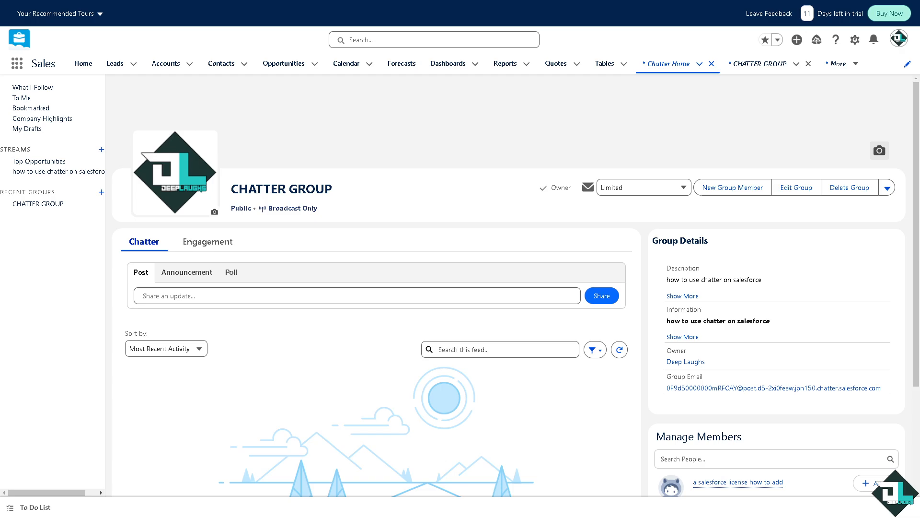
- Check the empty custom stream feed, then return to the CHATTER GROUP page
{"action": "left_click", "coordinate": [21, 98]}
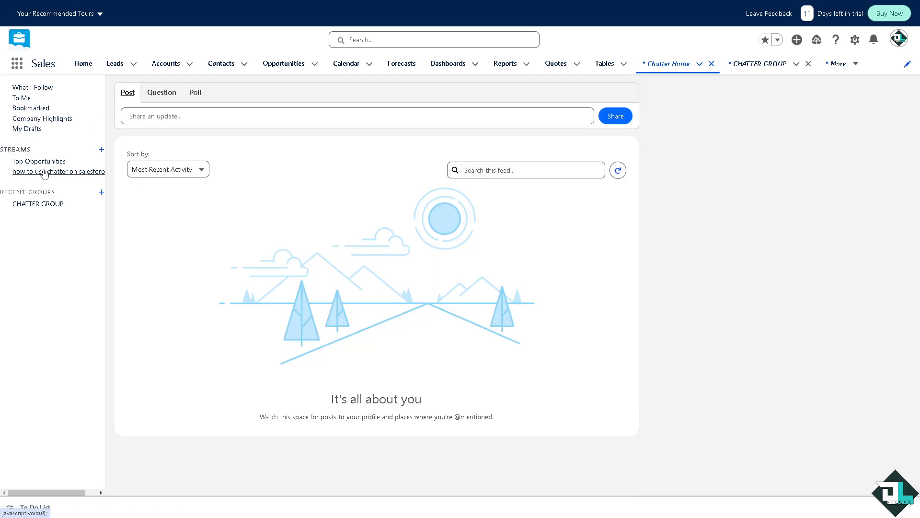
{"action": "left_click", "coordinate": [27, 129]}
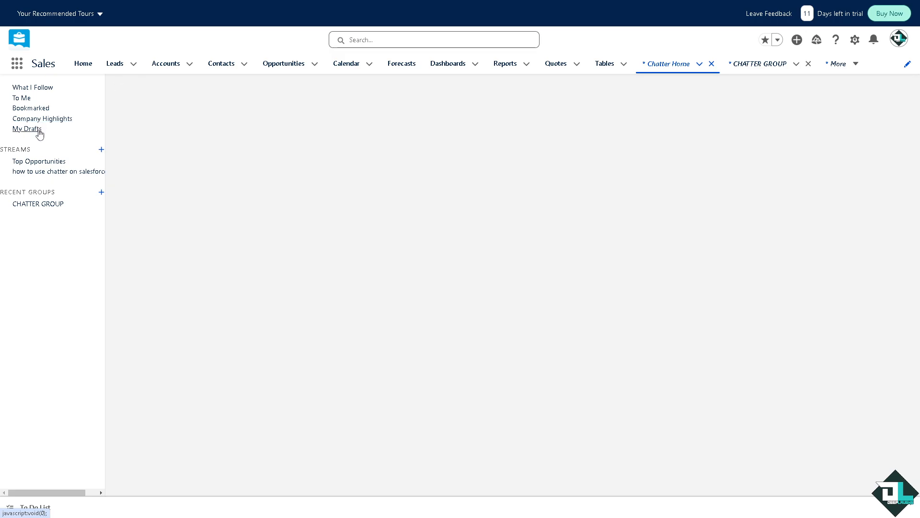
{"action": "left_click", "coordinate": [58, 172]}
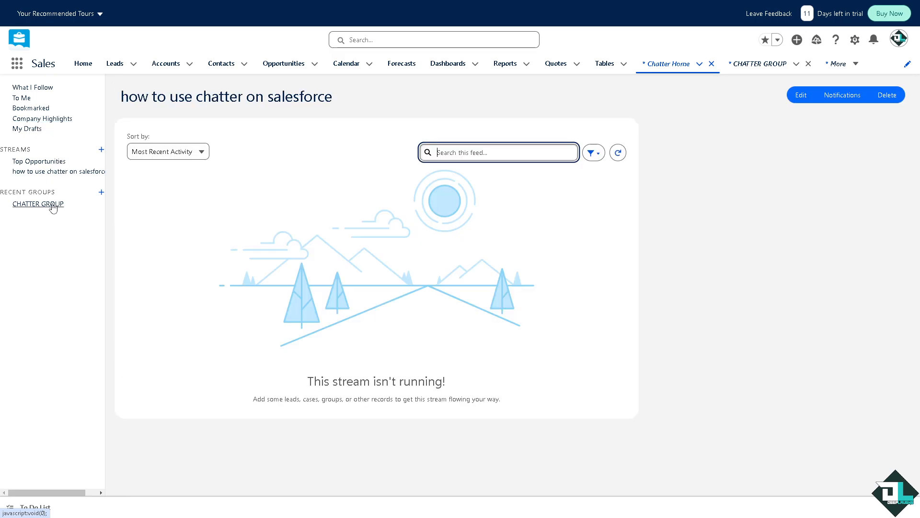
{"action": "left_click", "coordinate": [37, 204]}
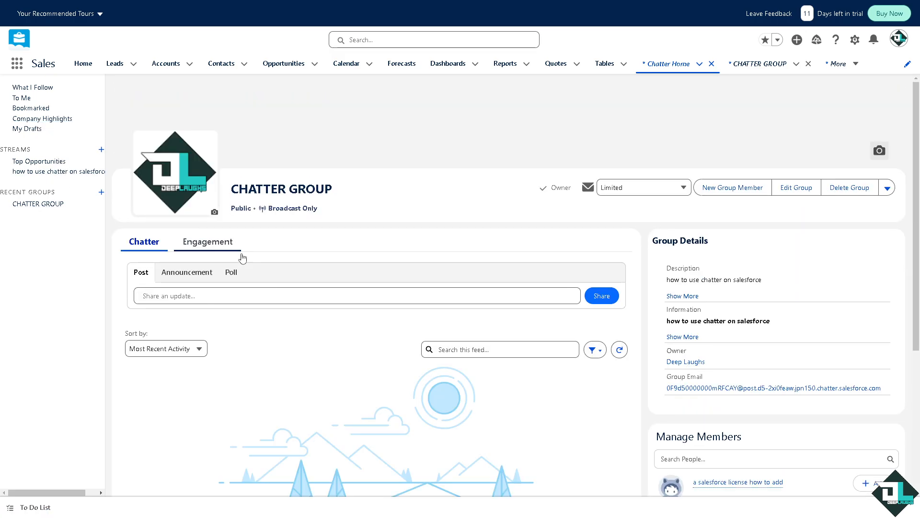
- Share 'how to use chatter on salesforce' in the group with the How to Use Chatter image
{"action": "left_click", "coordinate": [355, 296]}
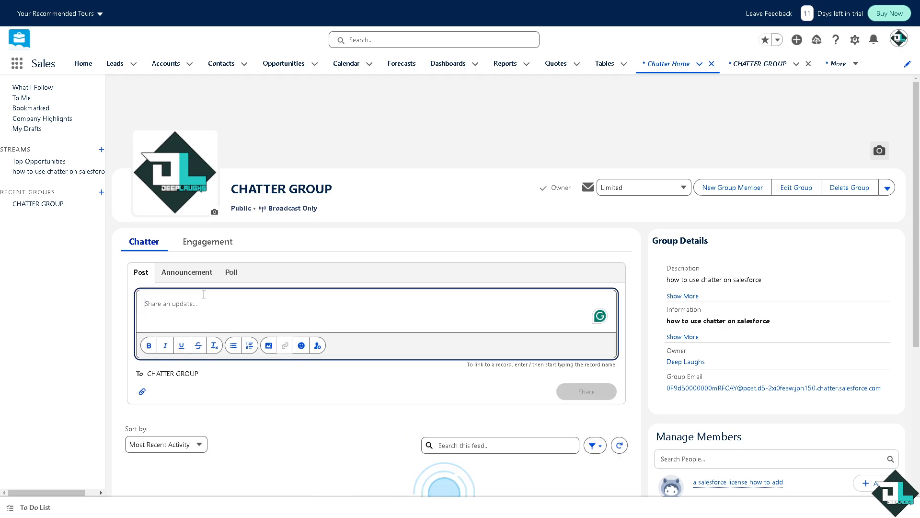
{"action": "type", "text": "how to use chatter on salesforce"}
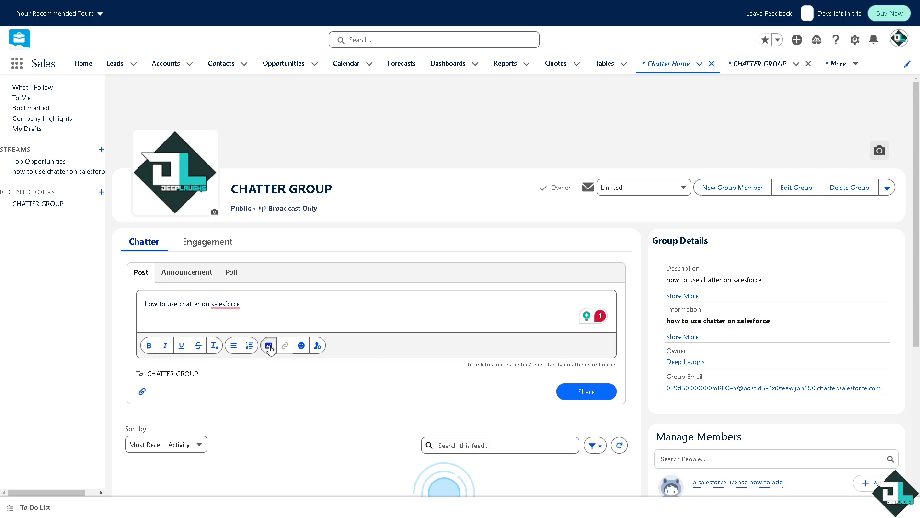
{"action": "left_click", "coordinate": [269, 345]}
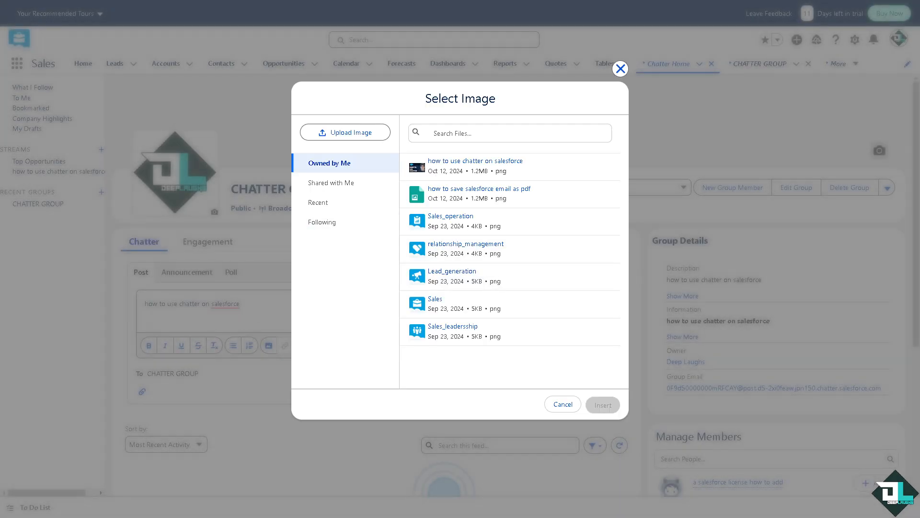
{"action": "left_click", "coordinate": [476, 166]}
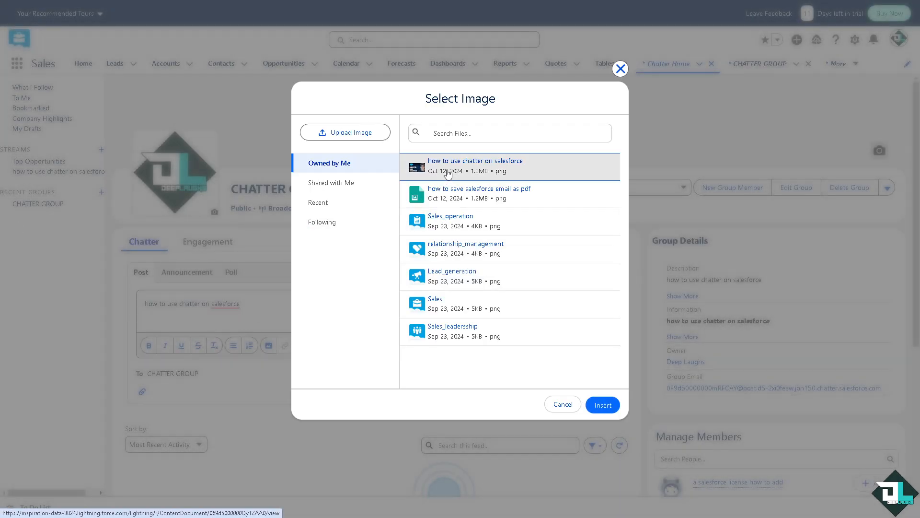
{"action": "mouse_move", "coordinate": [603, 405]}
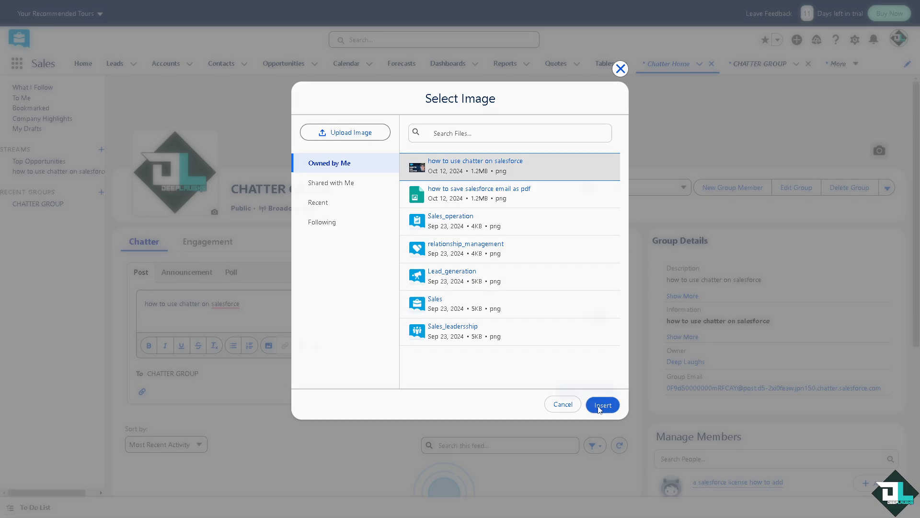
{"action": "left_click", "coordinate": [602, 405]}
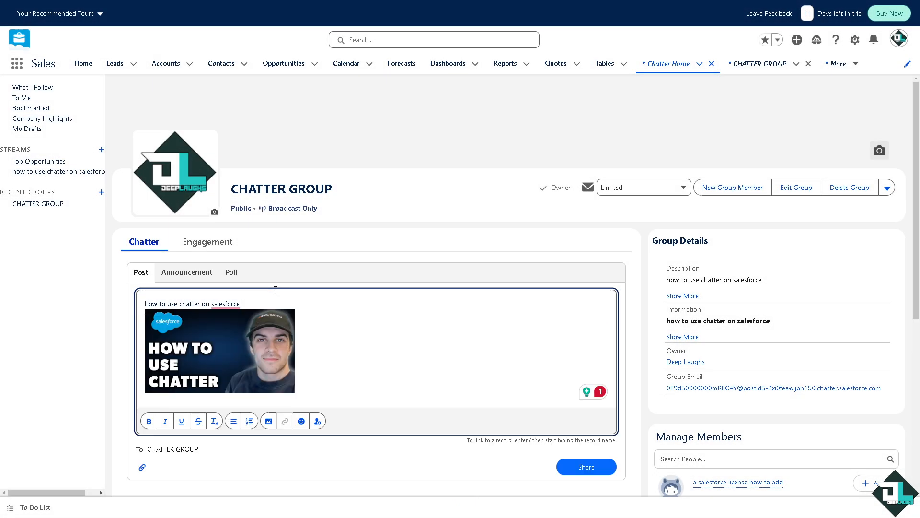
{"action": "mouse_move", "coordinate": [334, 321]}
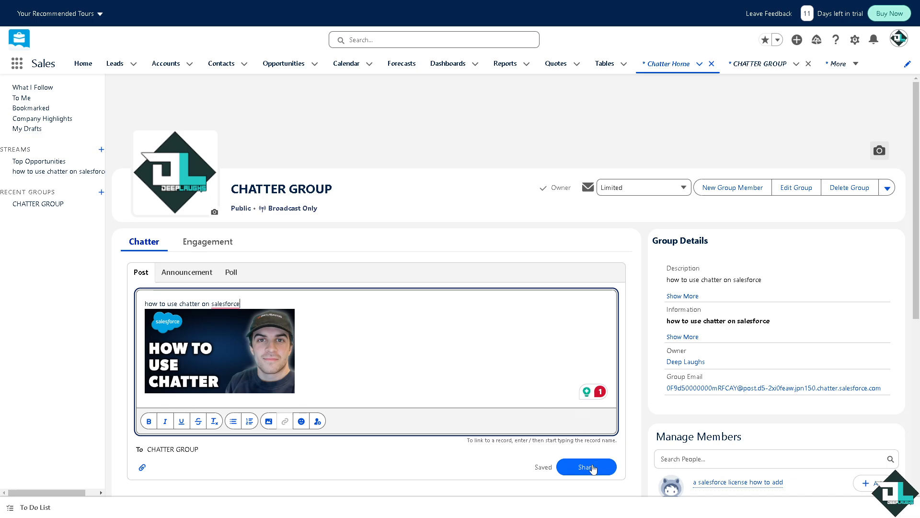
{"action": "left_click", "coordinate": [587, 467]}
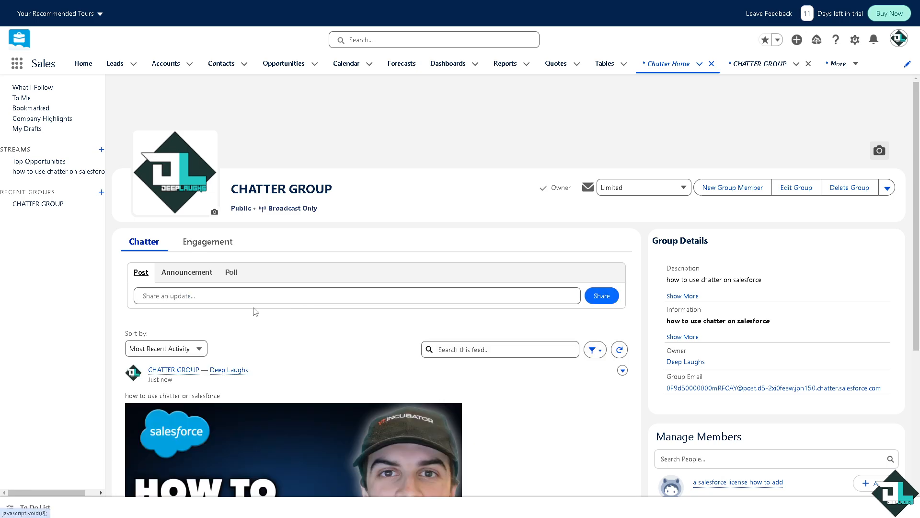